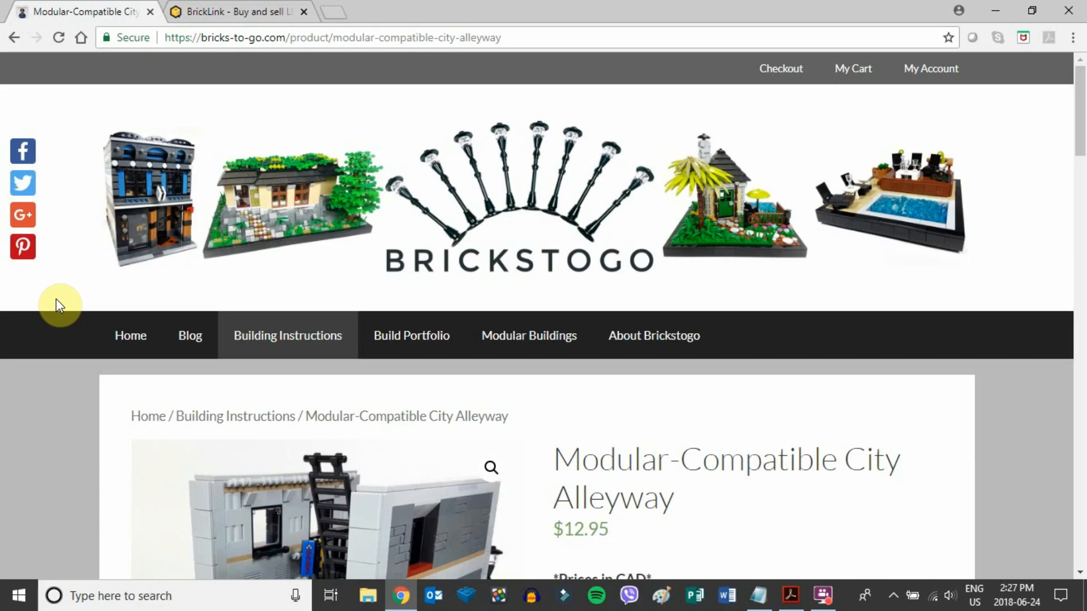
# Step: Scroll the City Alleyway instructions PDF to the parts-list pages 146–147
pyautogui.scroll(-3)
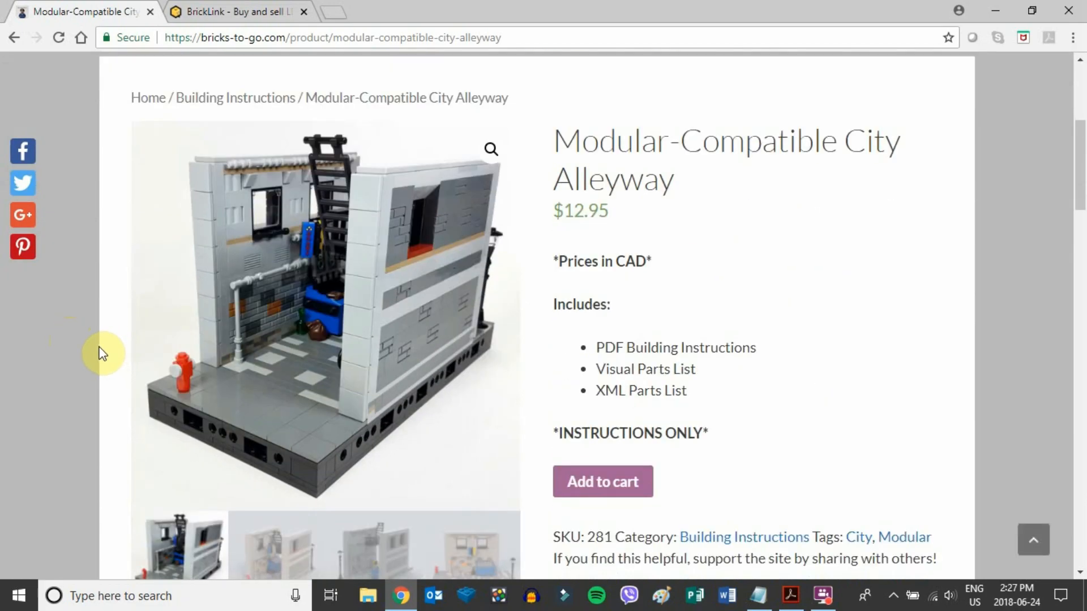
pyautogui.moveTo(615, 310)
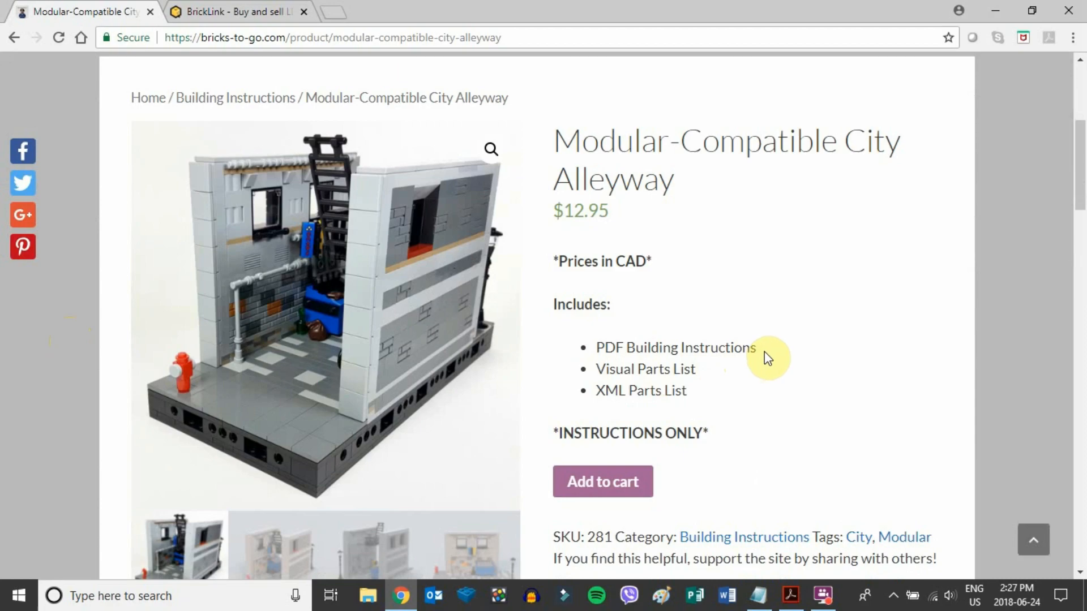
pyautogui.moveTo(706, 383)
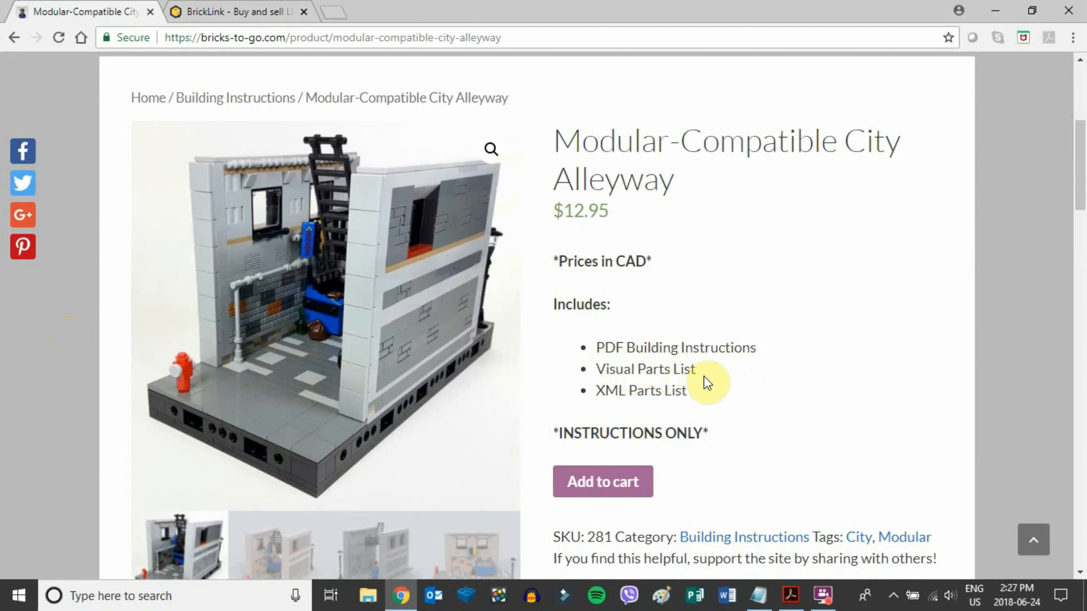
pyautogui.moveTo(700, 408)
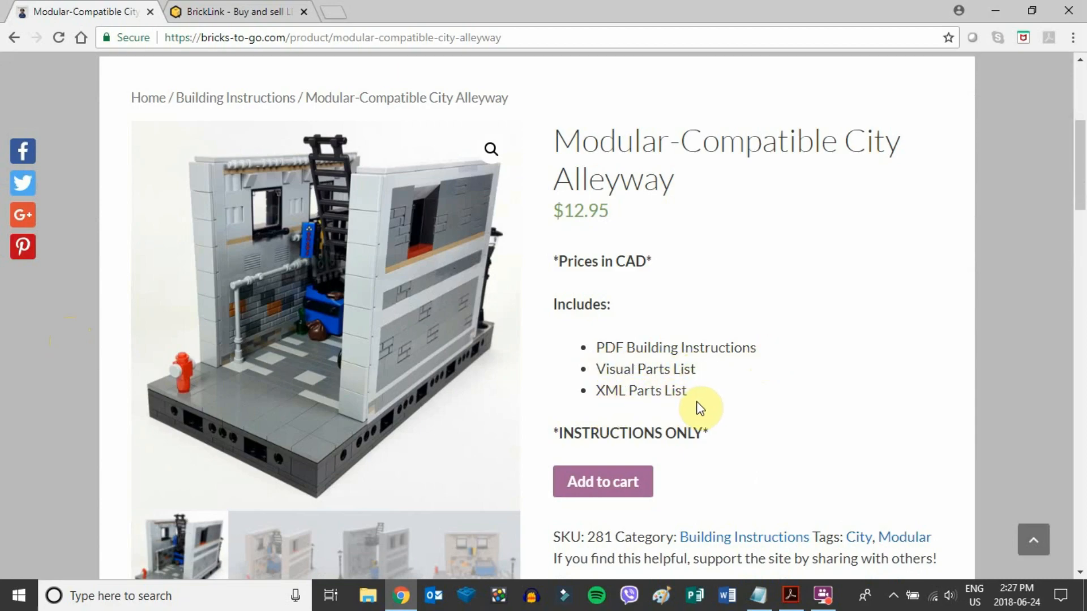
pyautogui.moveTo(624, 385)
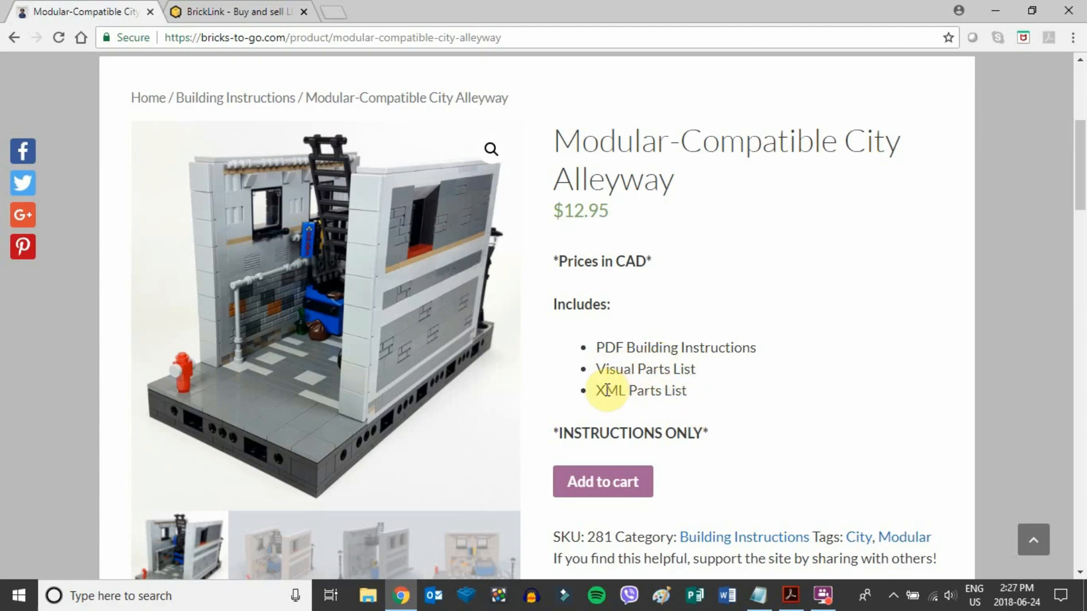
pyautogui.moveTo(704, 388)
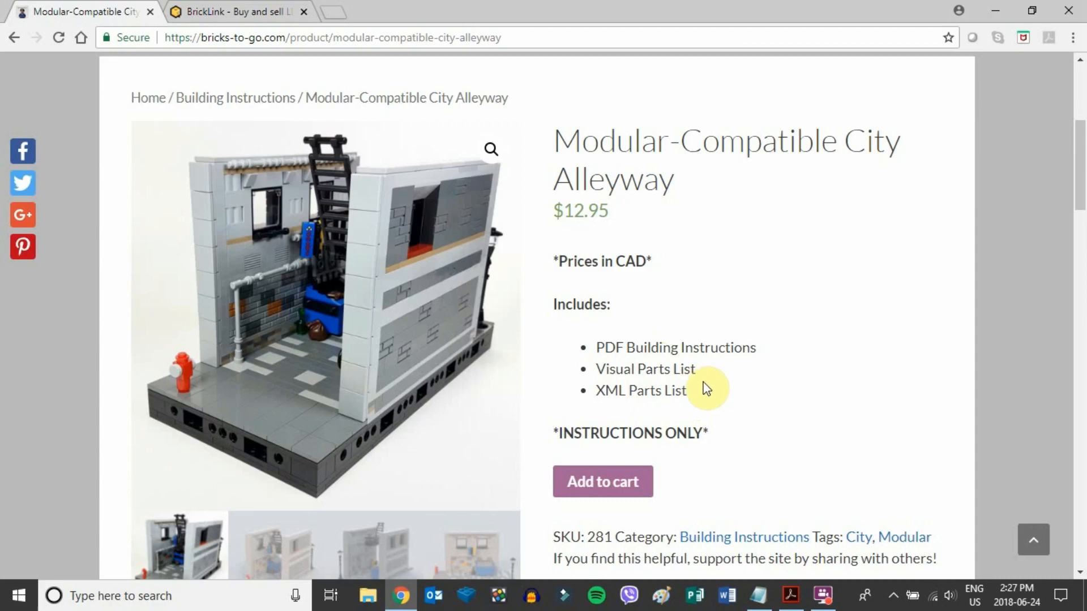
pyautogui.moveTo(822, 596)
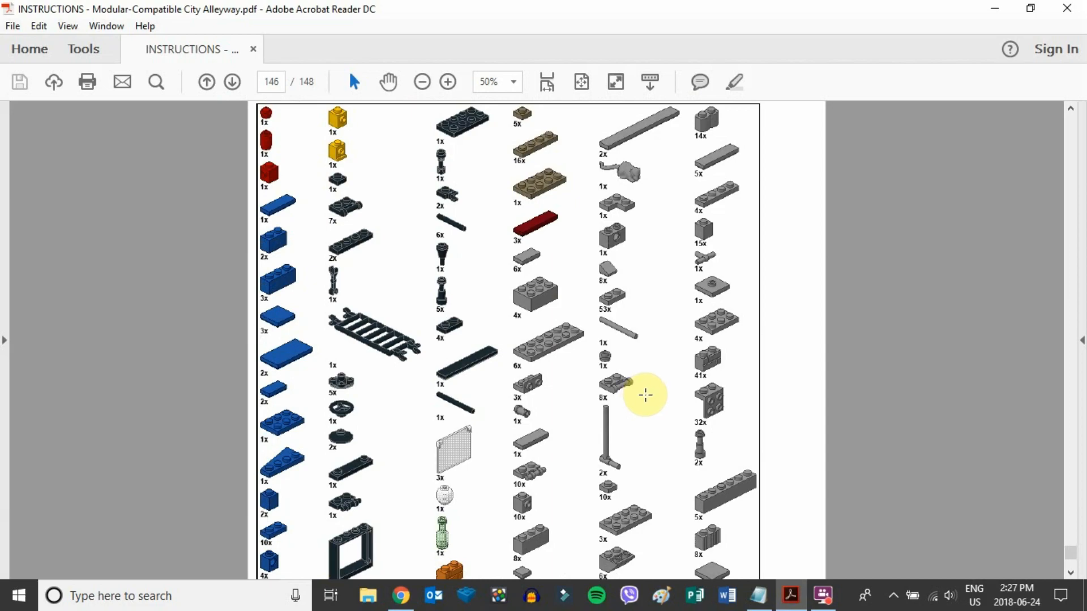
pyautogui.moveTo(583, 358)
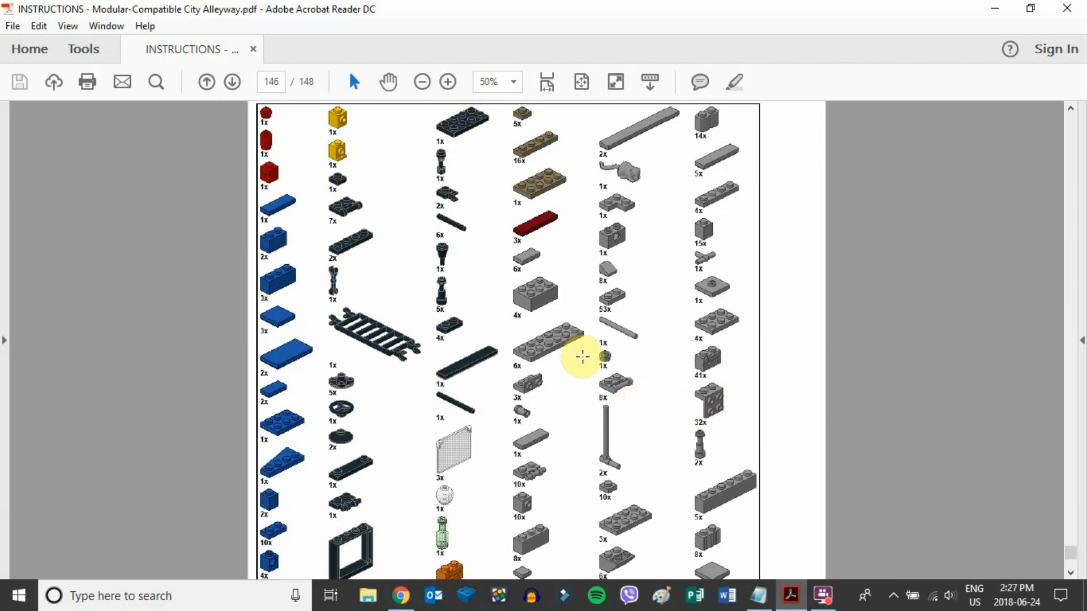
pyautogui.moveTo(271, 263)
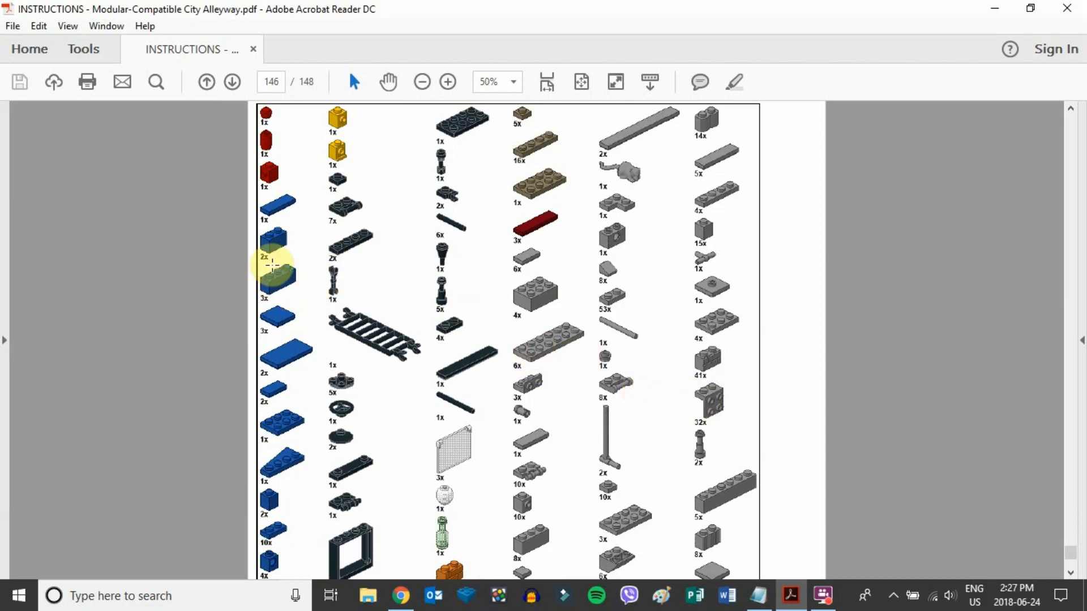
pyautogui.moveTo(305, 296)
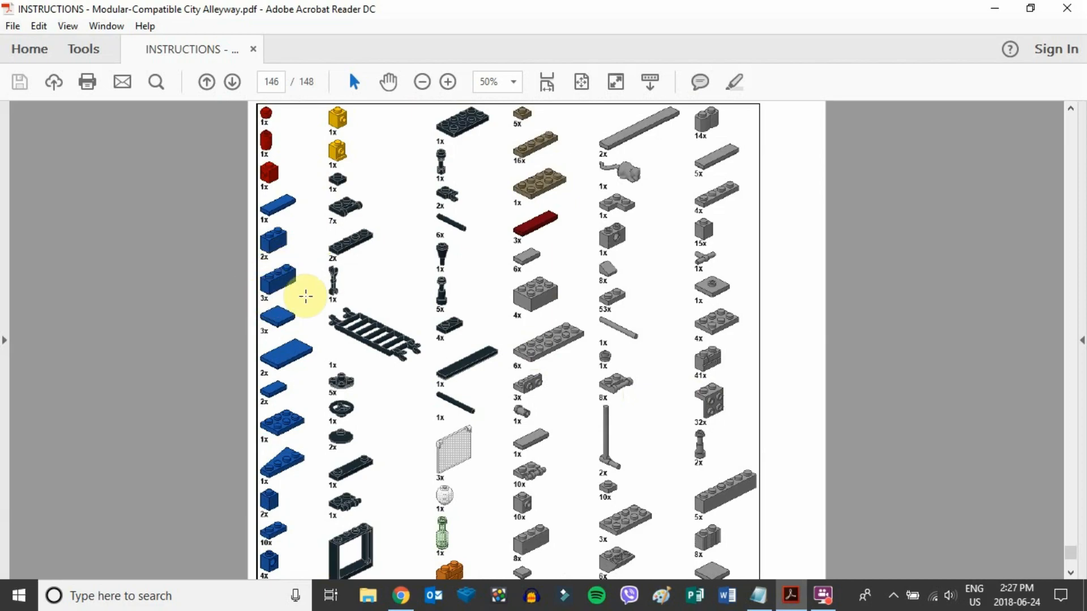
pyautogui.scroll(-3)
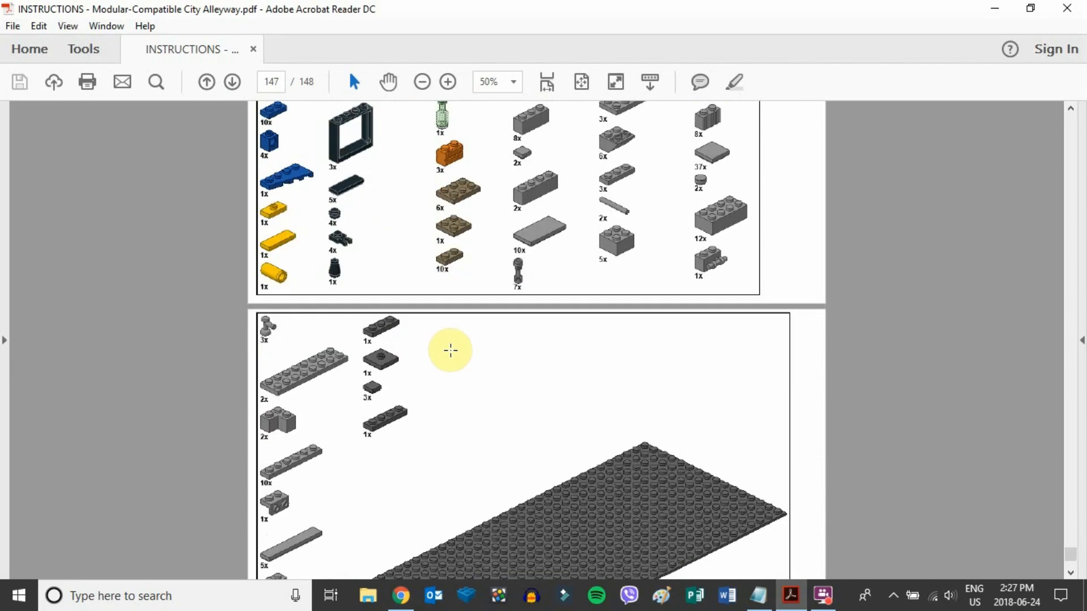
pyautogui.scroll(-3)
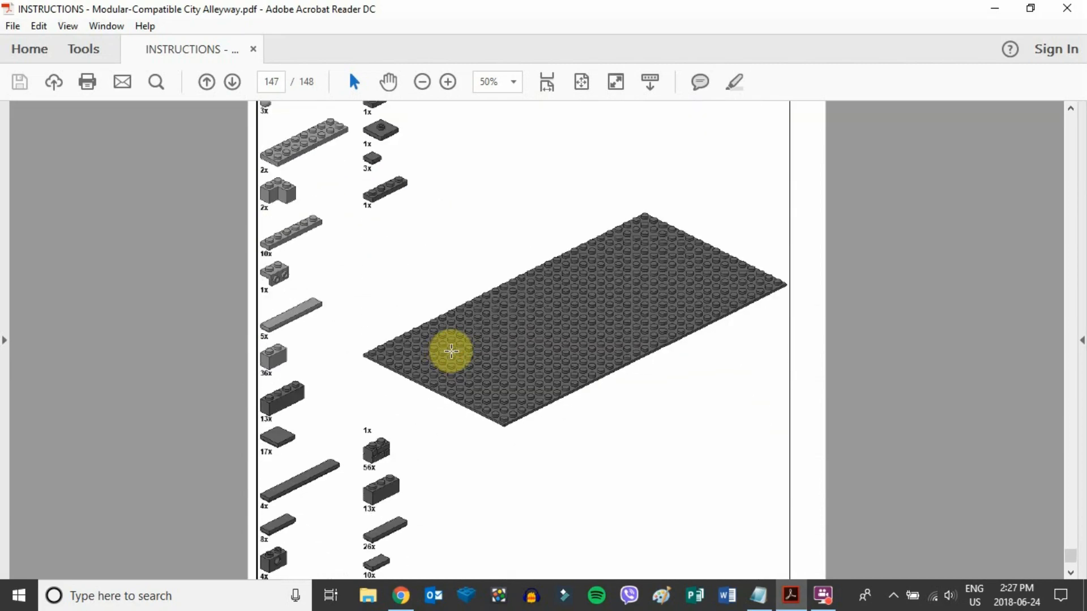
pyautogui.scroll(-3)
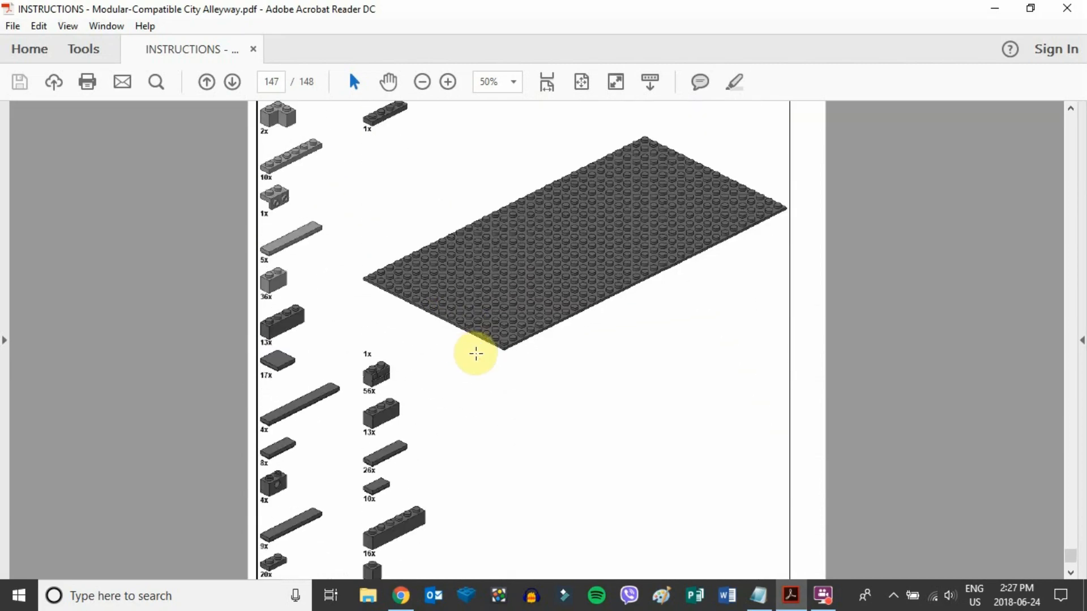
pyautogui.moveTo(339, 337)
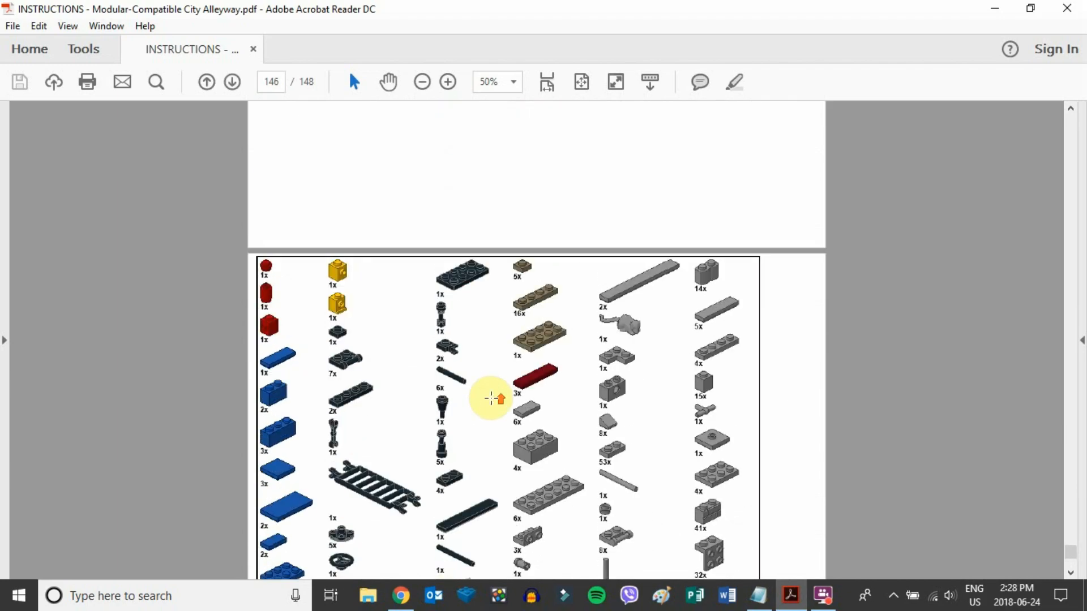
pyautogui.moveTo(555, 401)
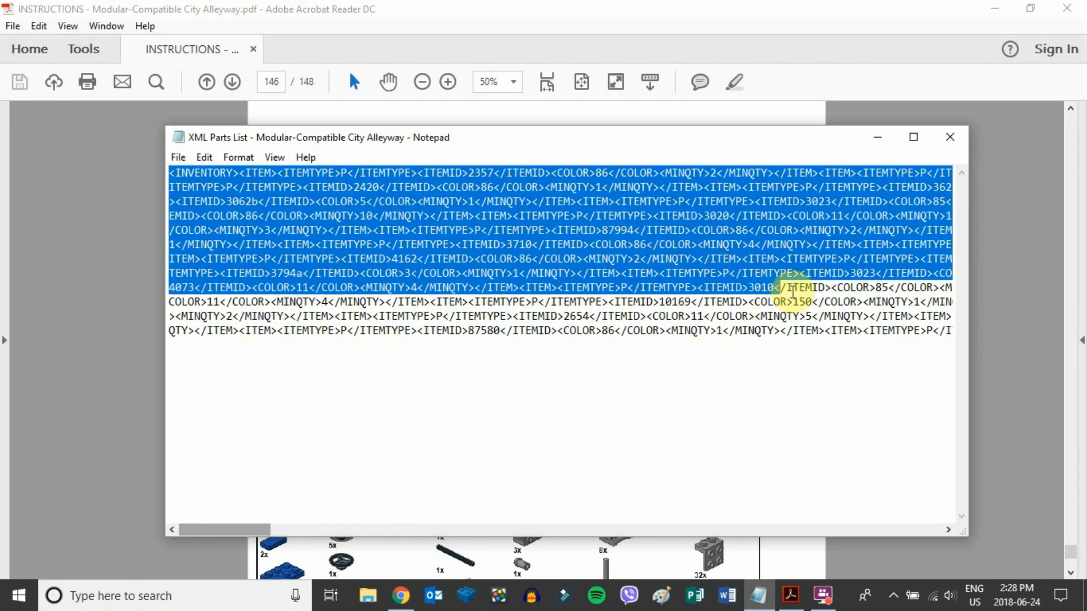
# Step: Scroll through the City Alleyway XML parts list in Notepad
pyautogui.scroll(-3)
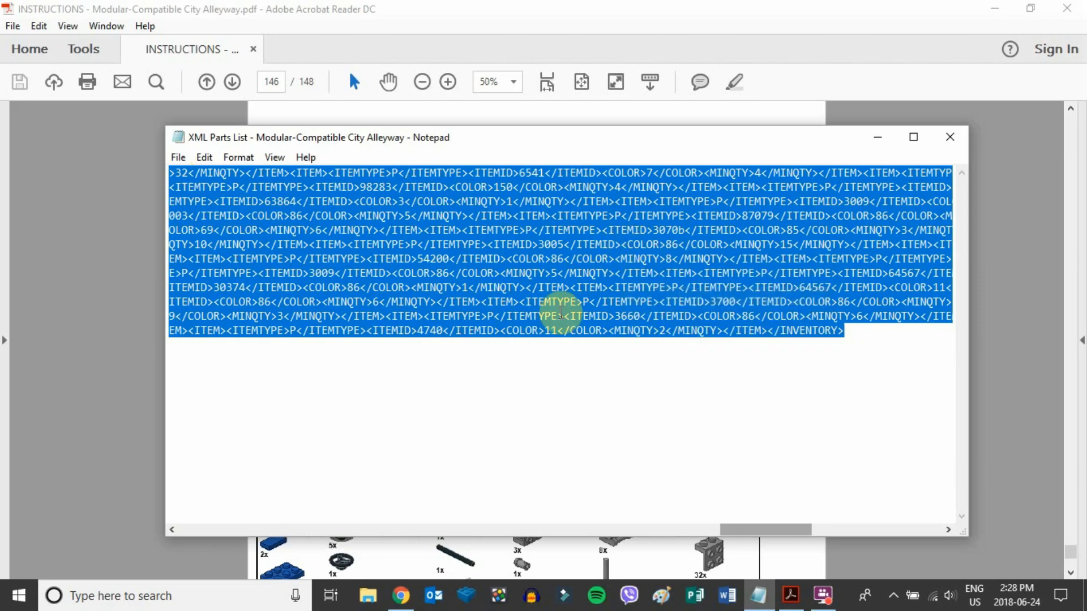
# Step: Return to the BrickLink tab and choose Want > Upload
pyautogui.click(401, 596)
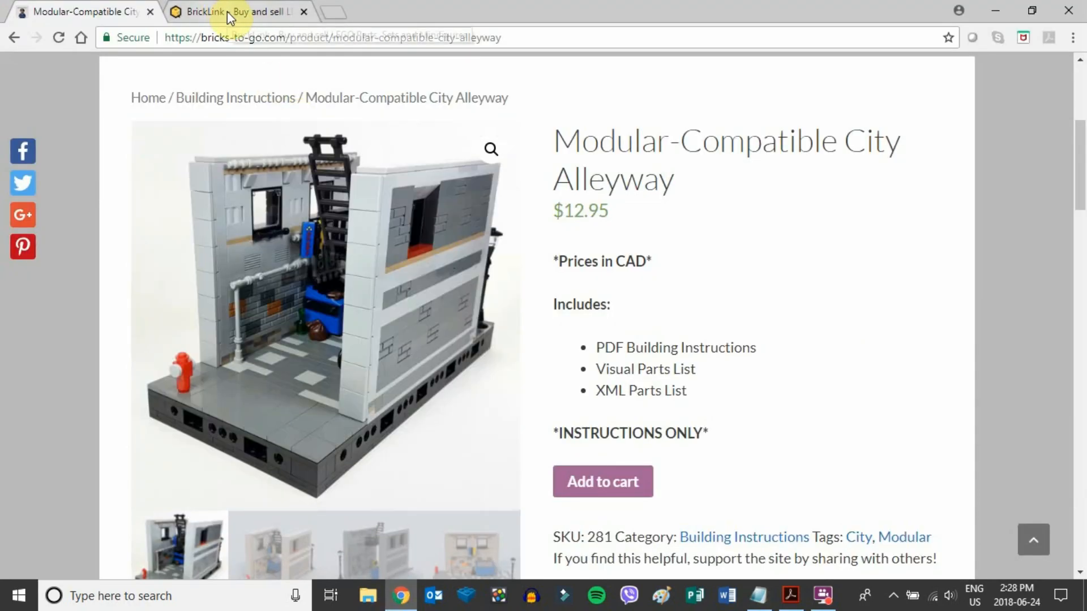
pyautogui.click(239, 12)
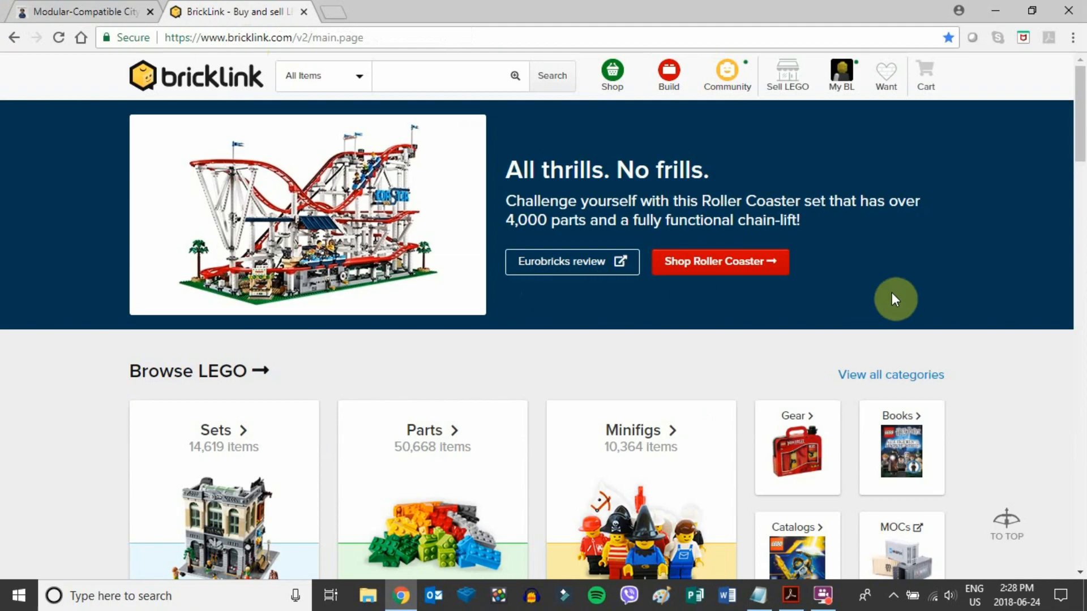
pyautogui.click(887, 76)
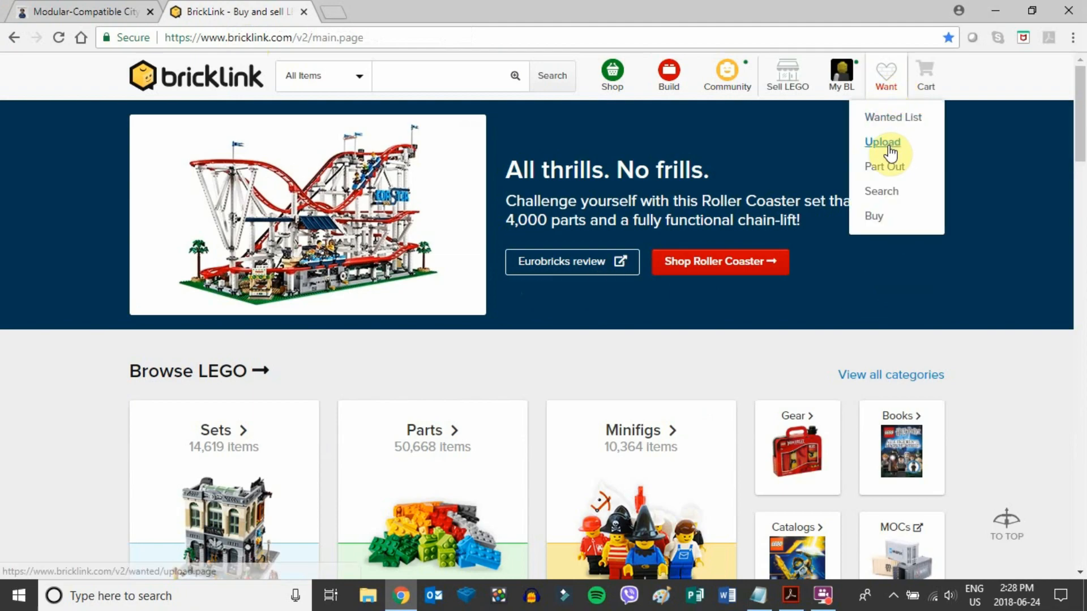
pyautogui.click(882, 142)
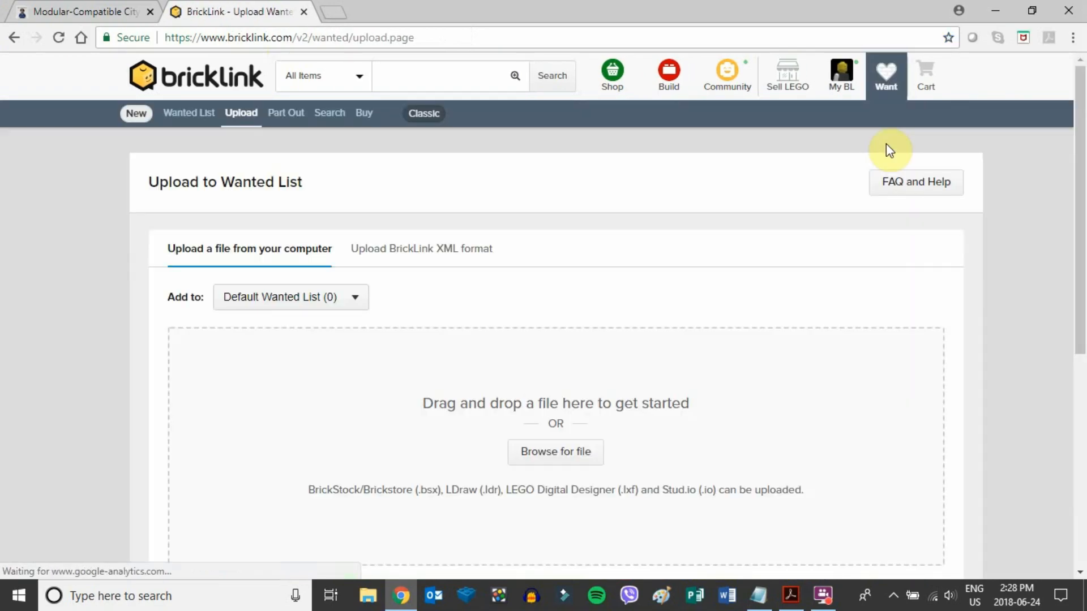
pyautogui.moveTo(413, 269)
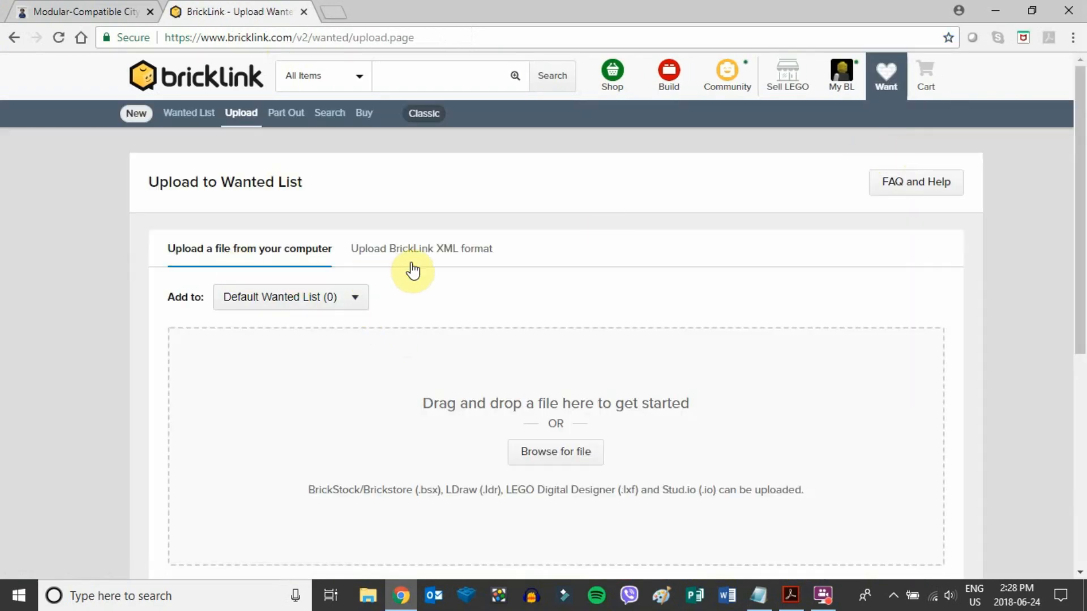
pyautogui.moveTo(444, 258)
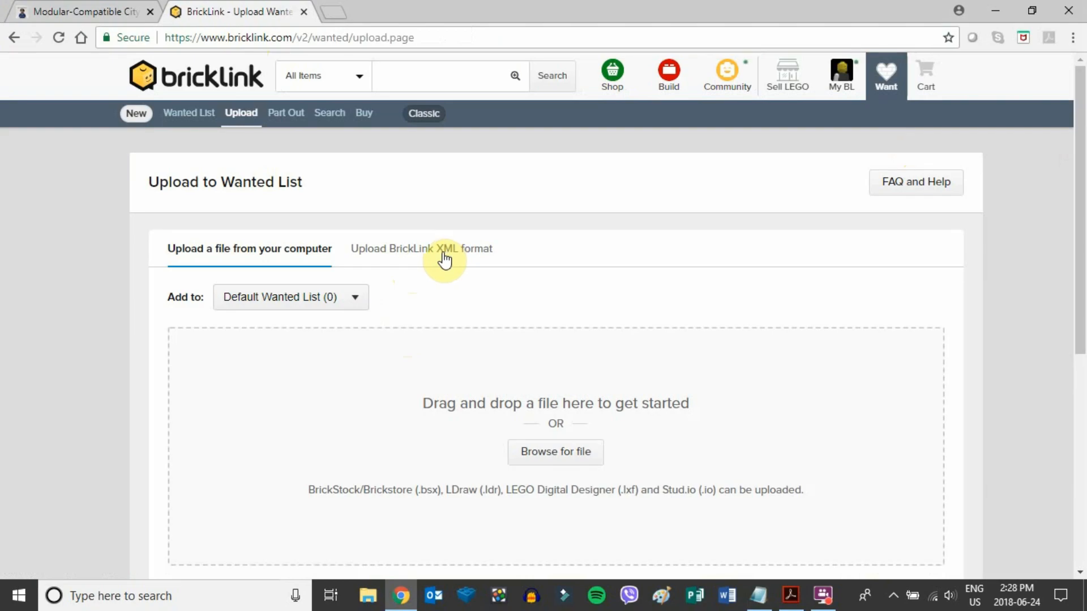
# Step: Paste the City Alleyway XML into the BrickLink XML box and proceed to verification
pyautogui.click(421, 248)
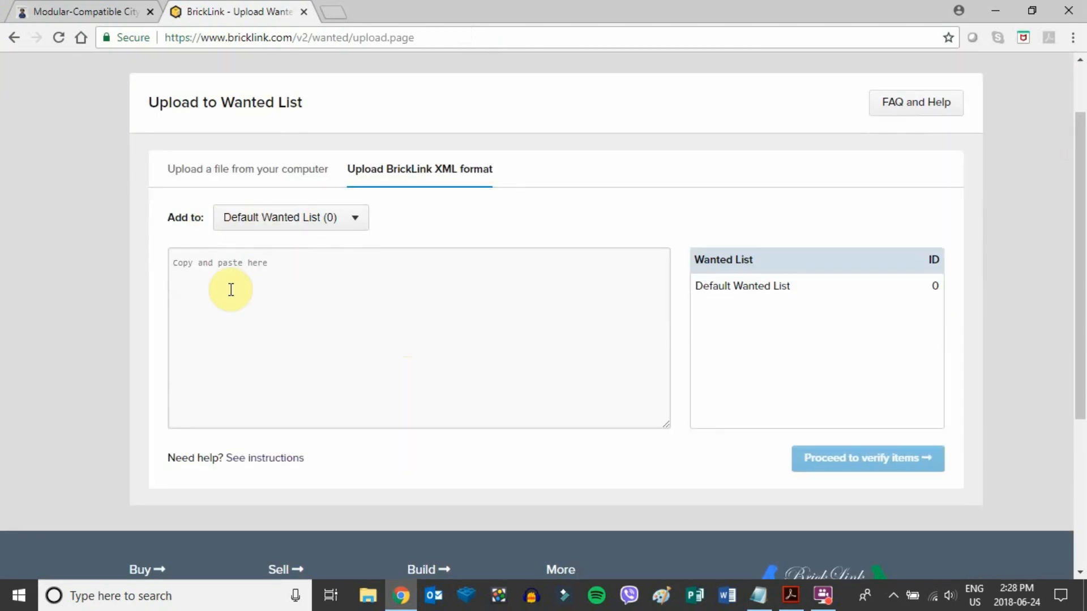
pyautogui.moveTo(198, 271)
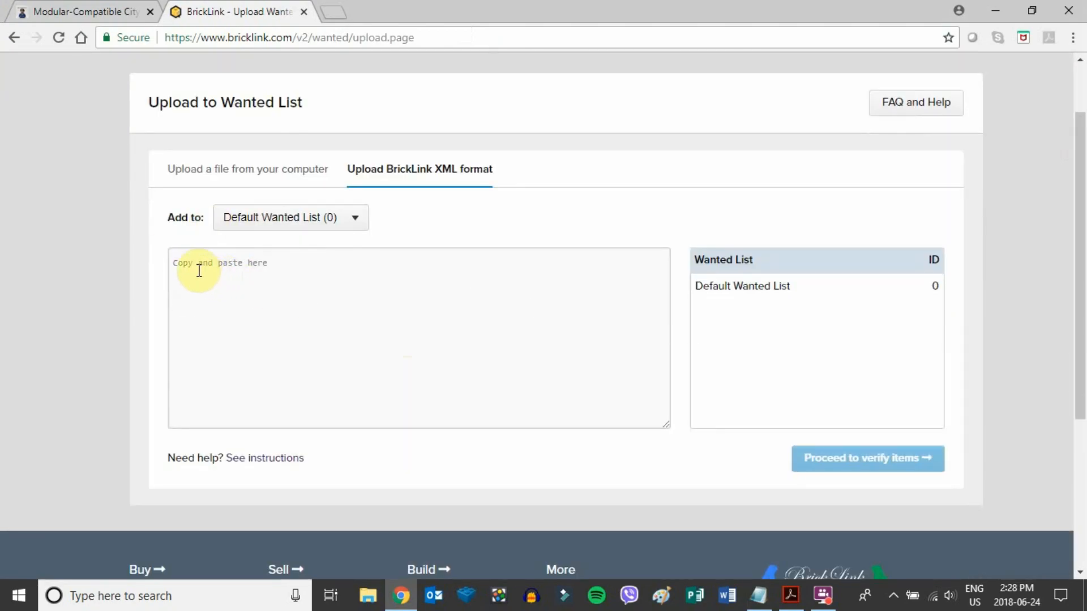
pyautogui.click(207, 269)
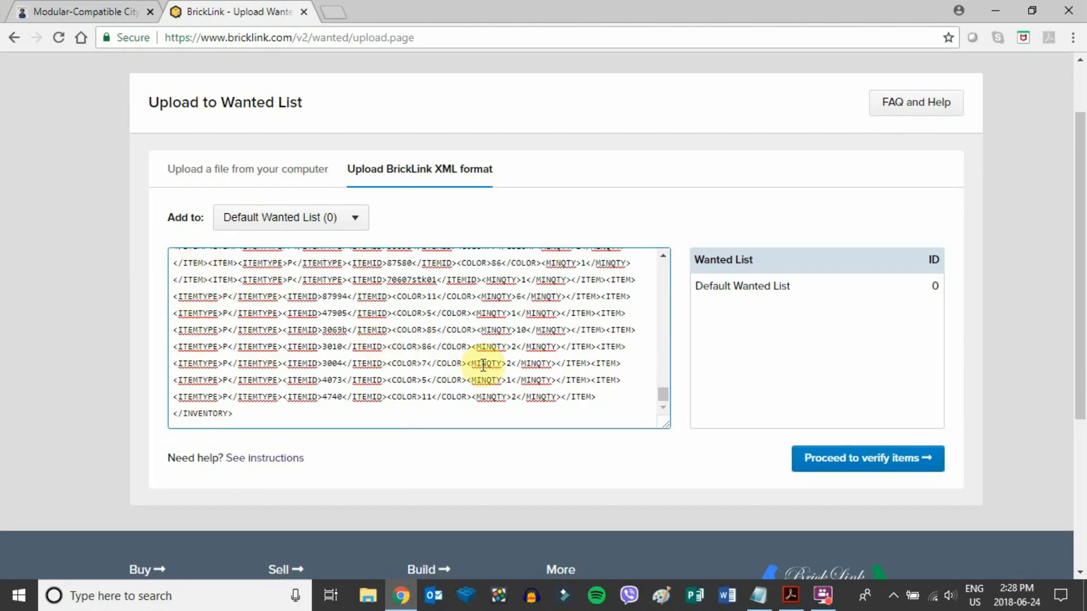
pyautogui.moveTo(662, 403)
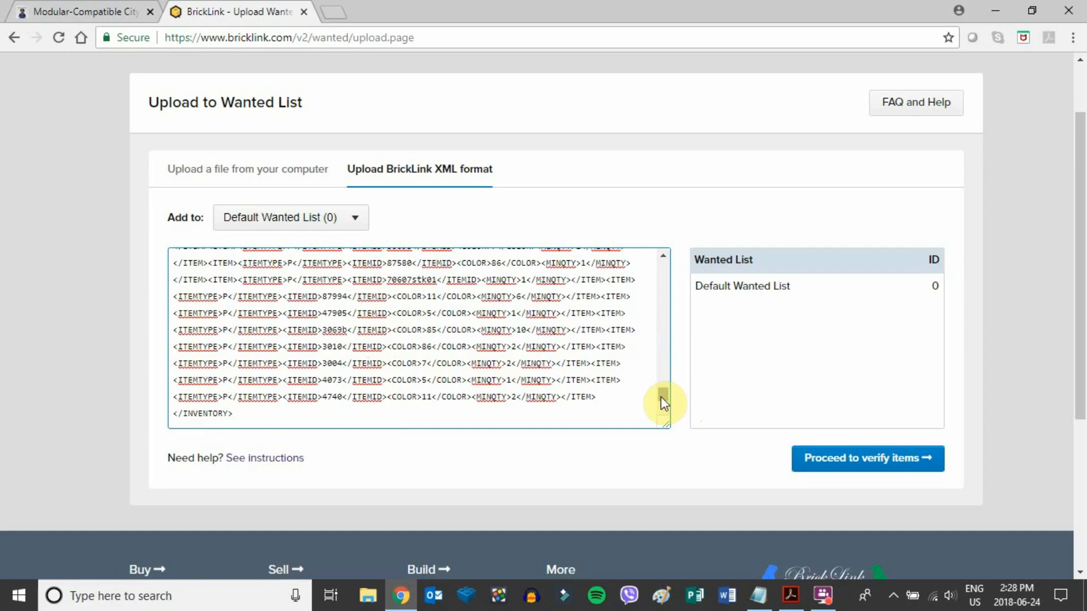
pyautogui.click(867, 458)
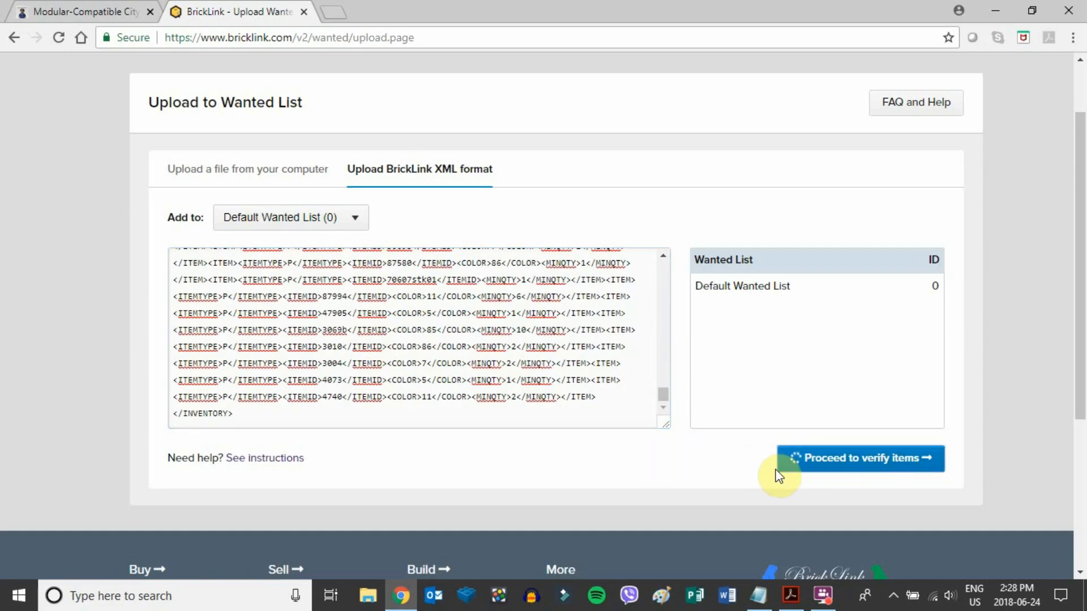
pyautogui.moveTo(722, 491)
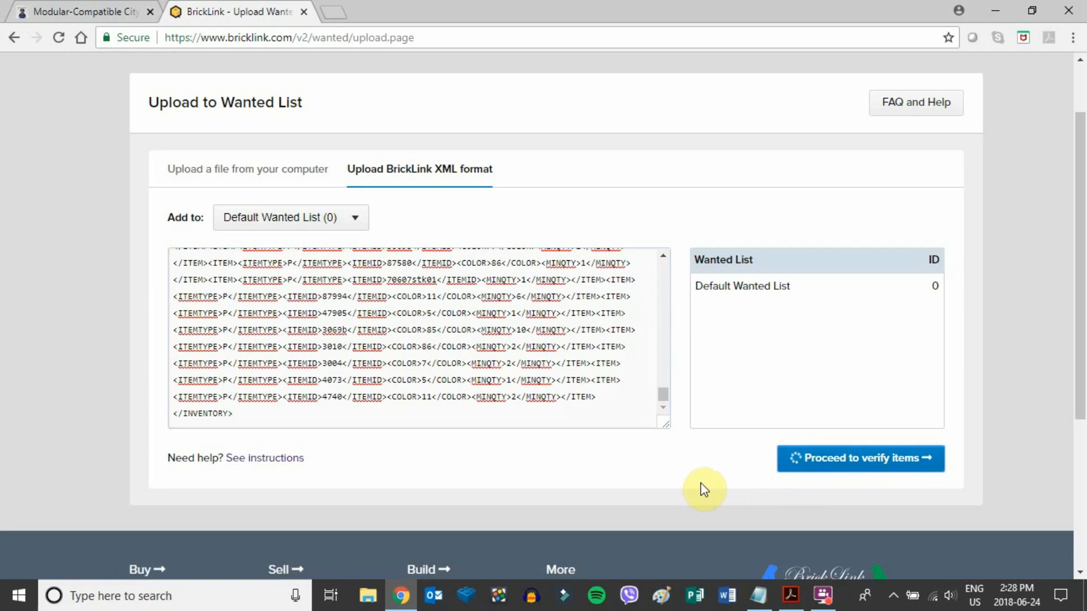
# Step: Check the first part's Condition choices, keeping it set to Any
pyautogui.click(859, 458)
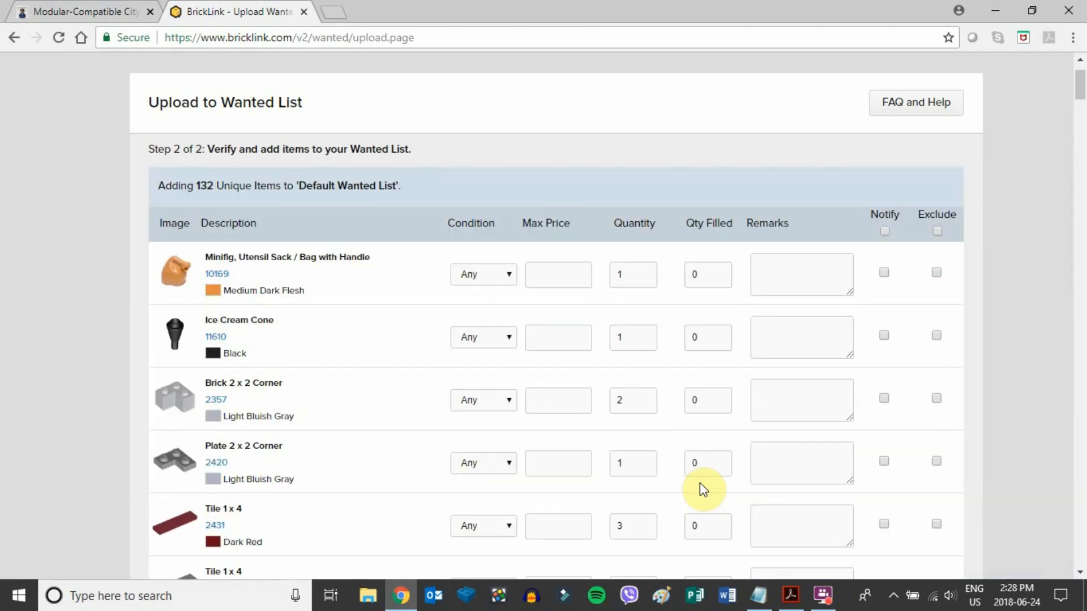
pyautogui.moveTo(176, 313)
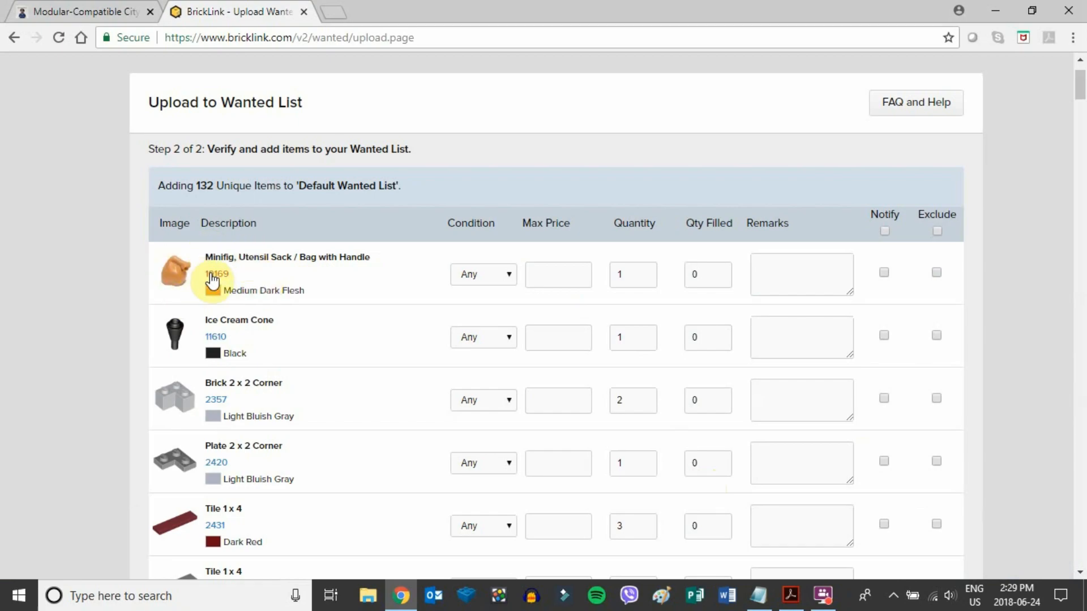
pyautogui.moveTo(431, 297)
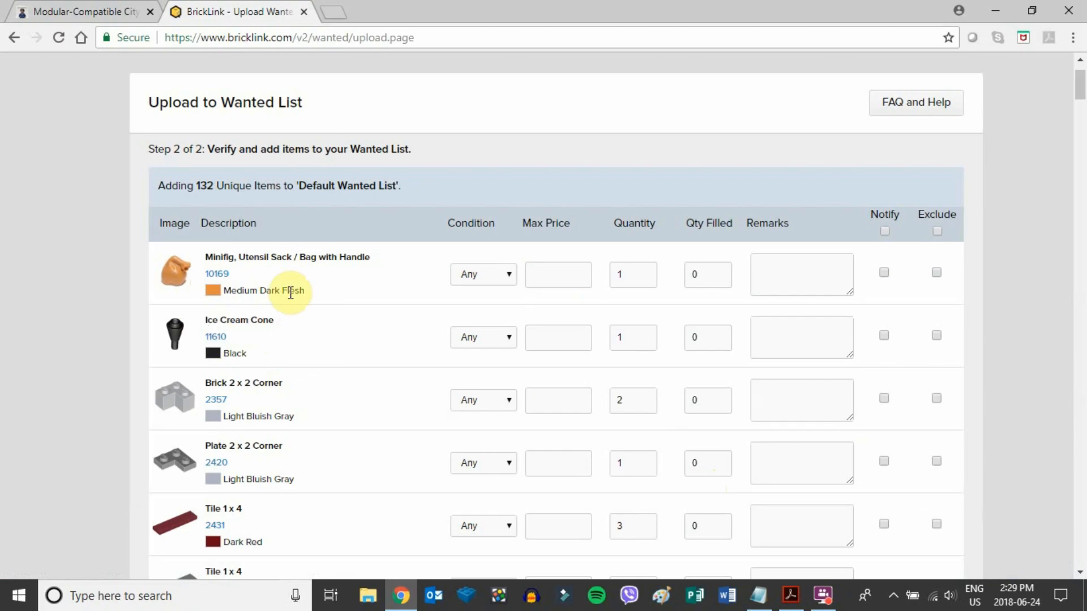
pyautogui.moveTo(355, 358)
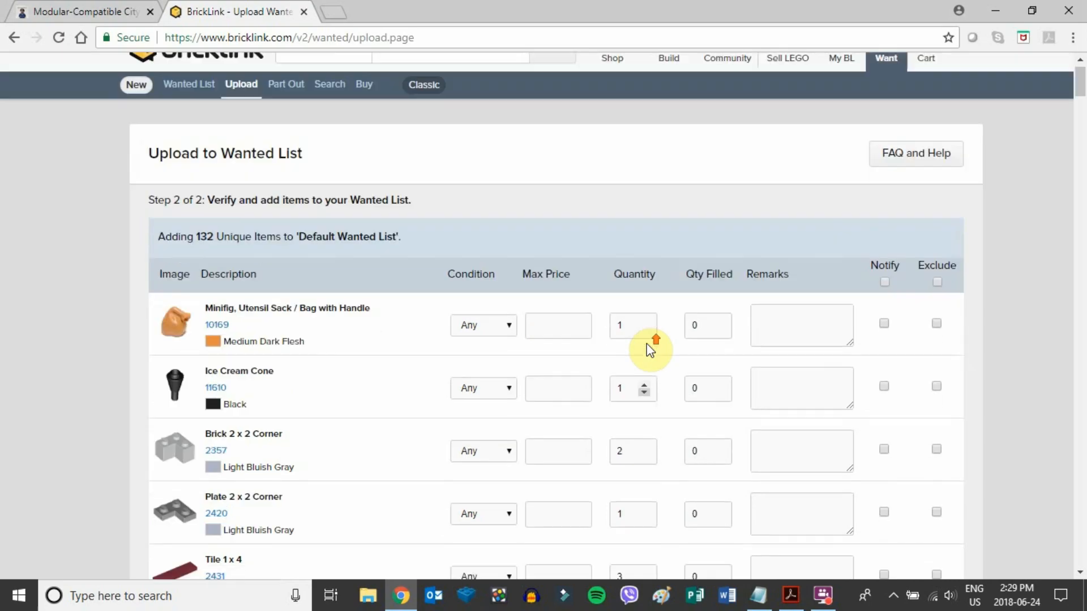
pyautogui.scroll(-3)
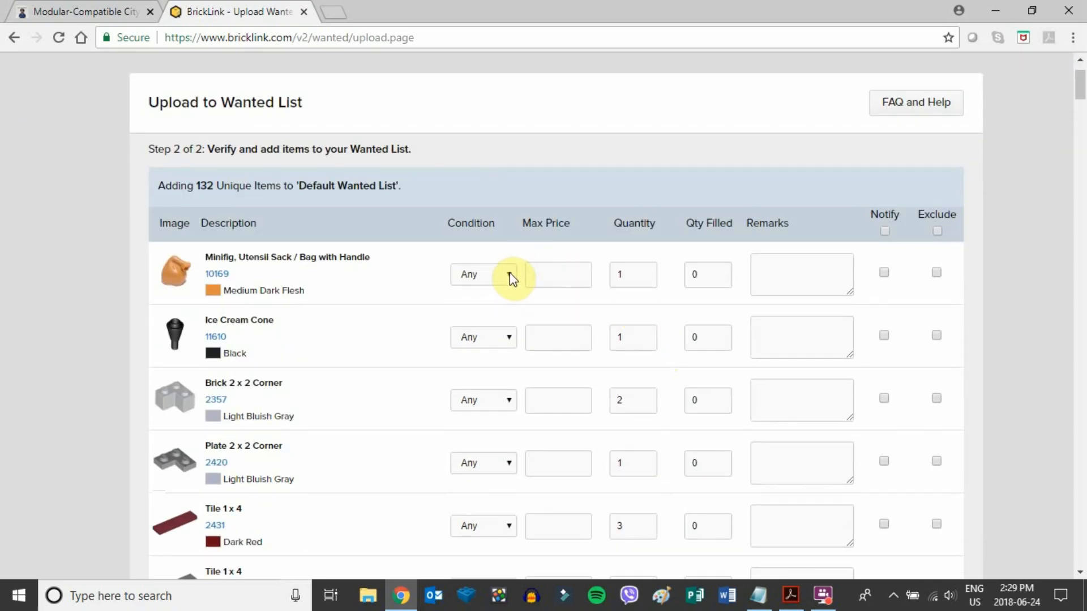
pyautogui.click(483, 274)
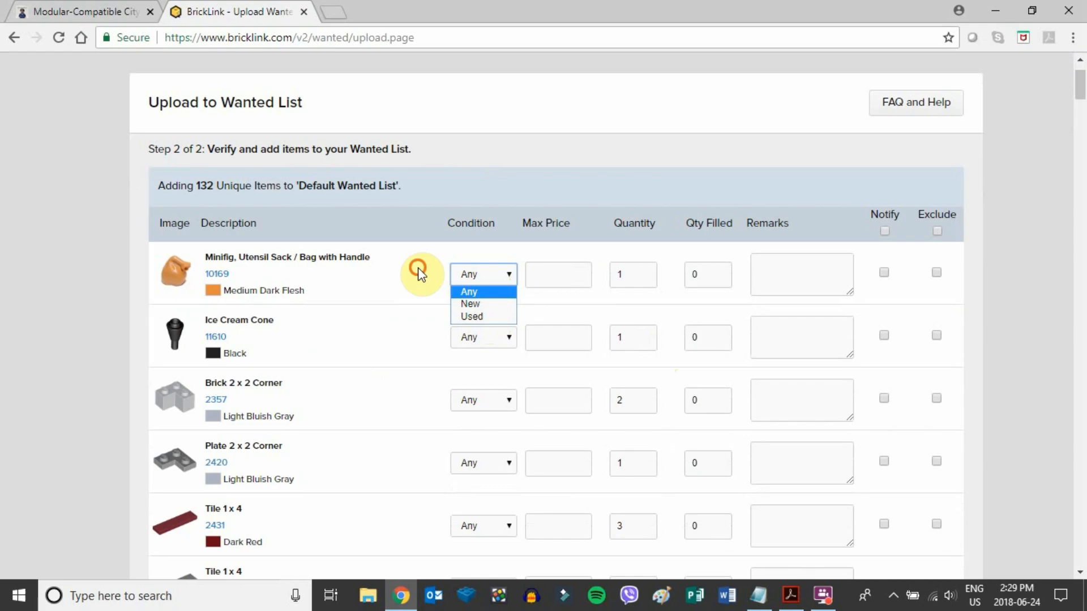
pyautogui.click(469, 274)
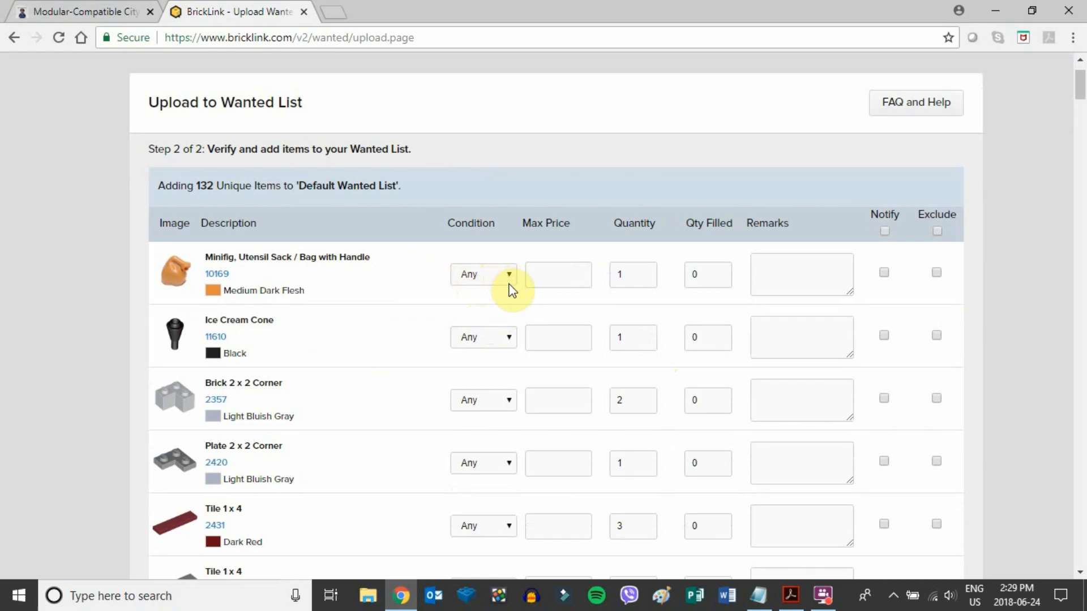
pyautogui.moveTo(559, 297)
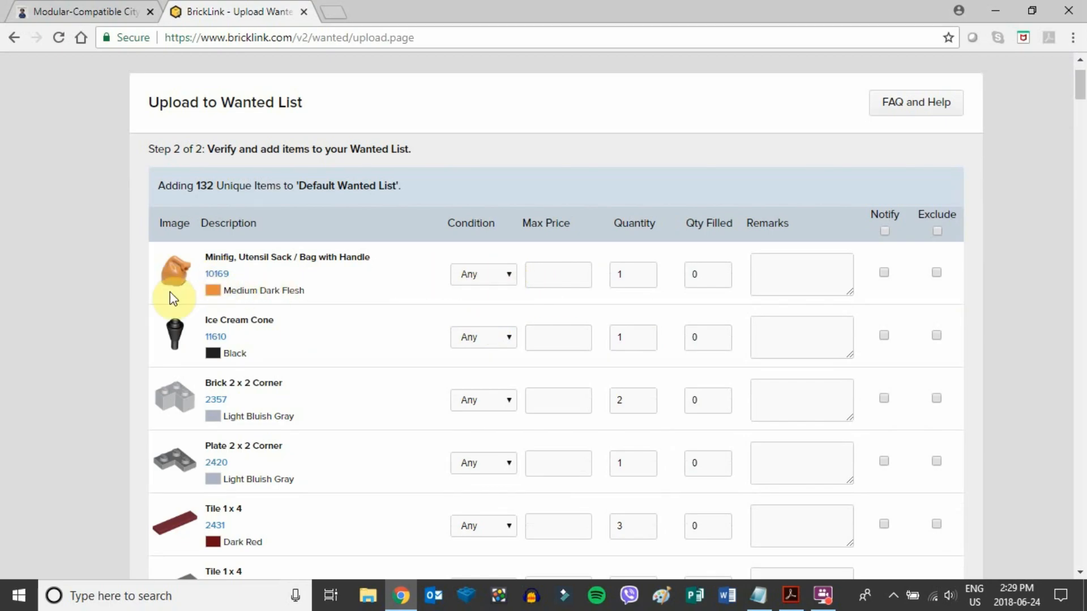
pyautogui.click(551, 274)
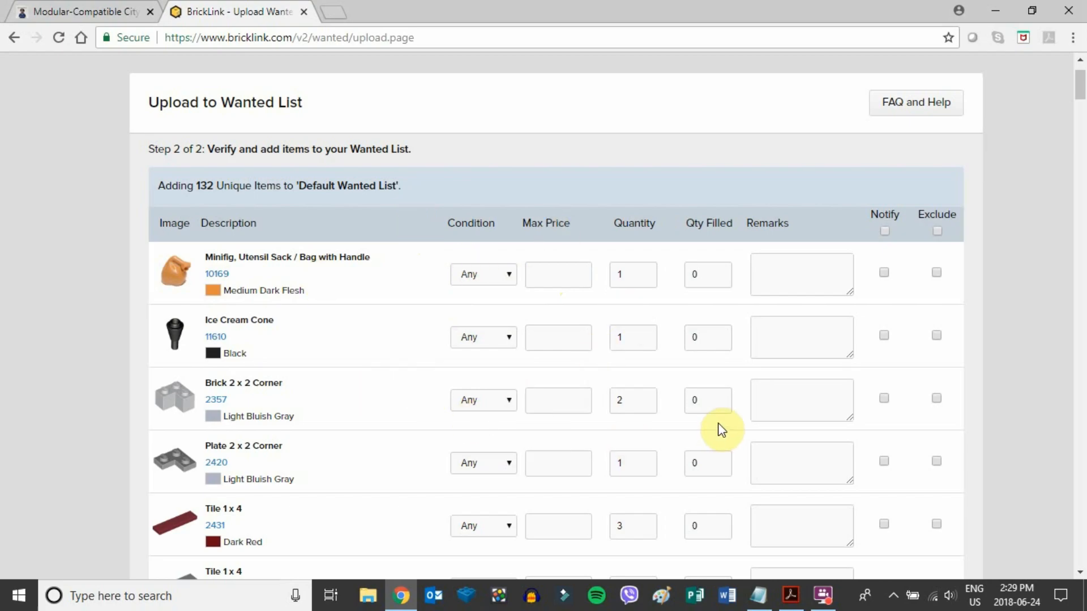
pyautogui.moveTo(920, 262)
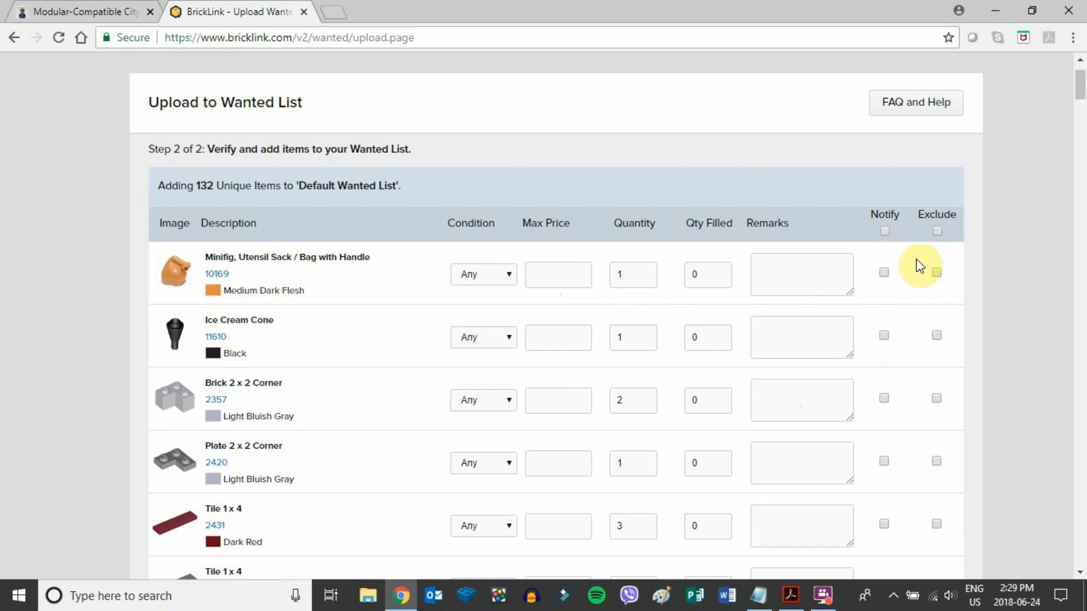
pyautogui.moveTo(941, 214)
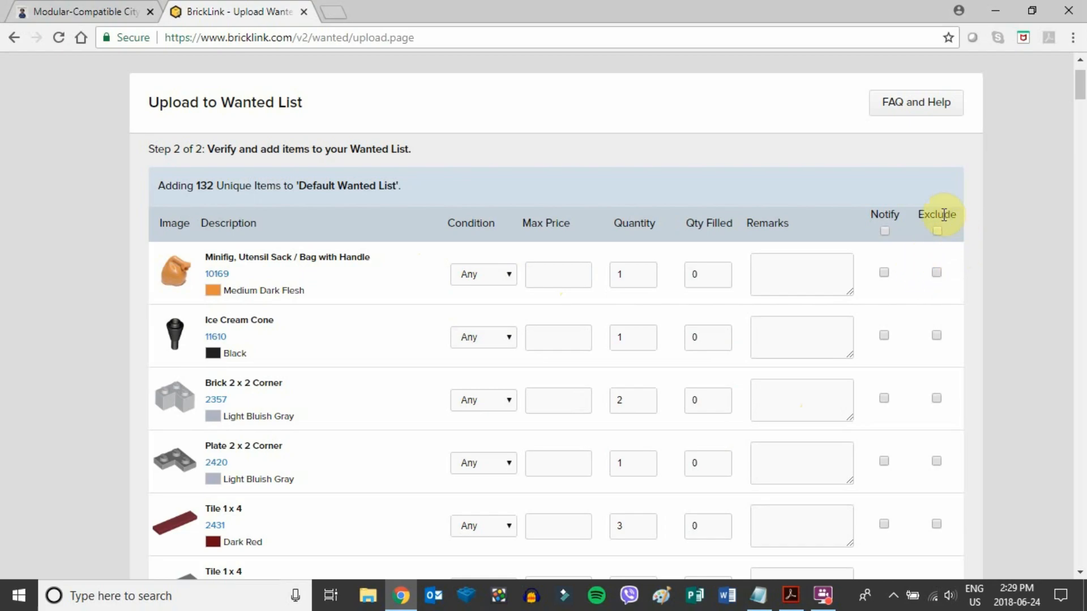
pyautogui.moveTo(955, 368)
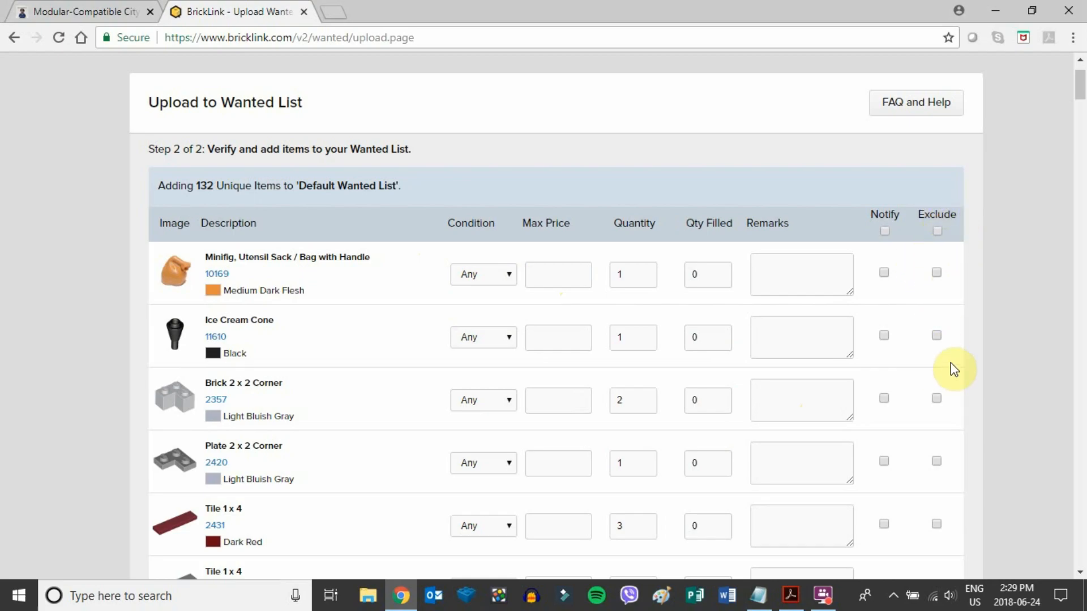
# Step: Toggle Exclude on the Ice Cream Cone and back, then scroll to the bottom
pyautogui.scroll(-3)
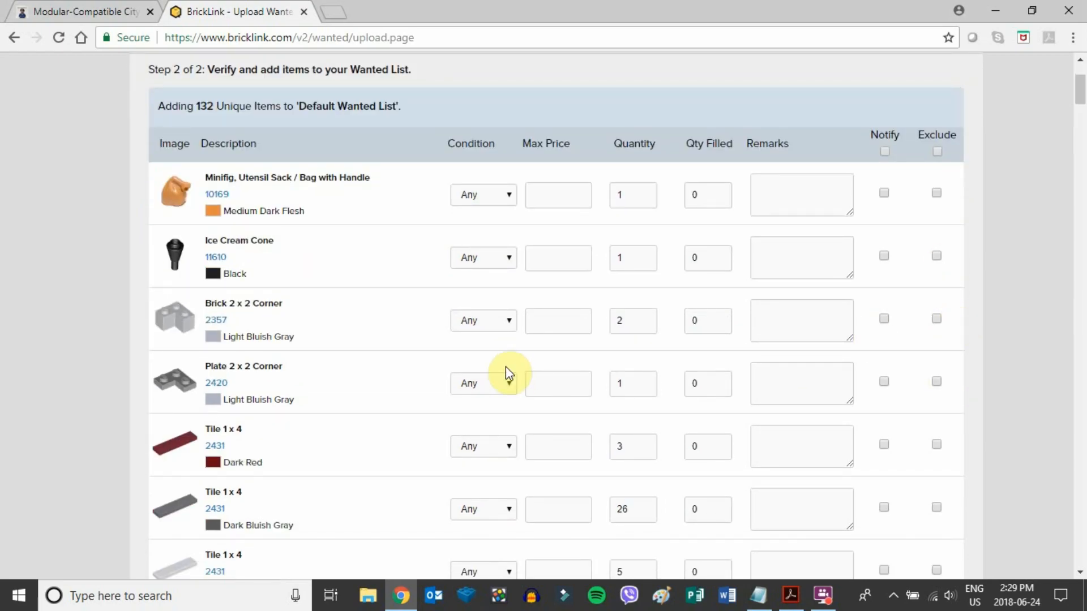
pyautogui.scroll(-3)
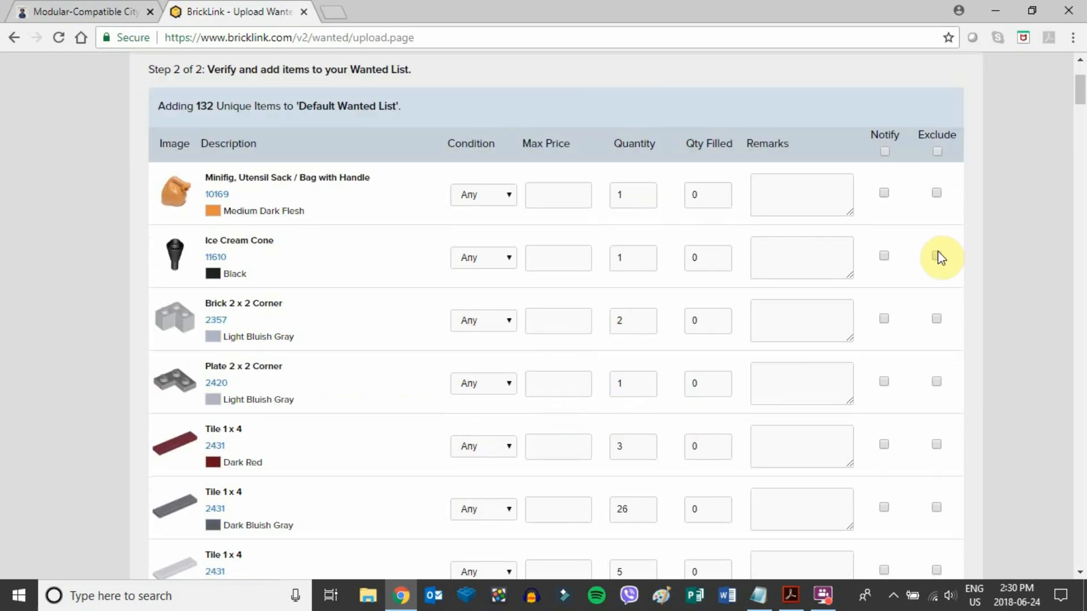
pyautogui.click(936, 256)
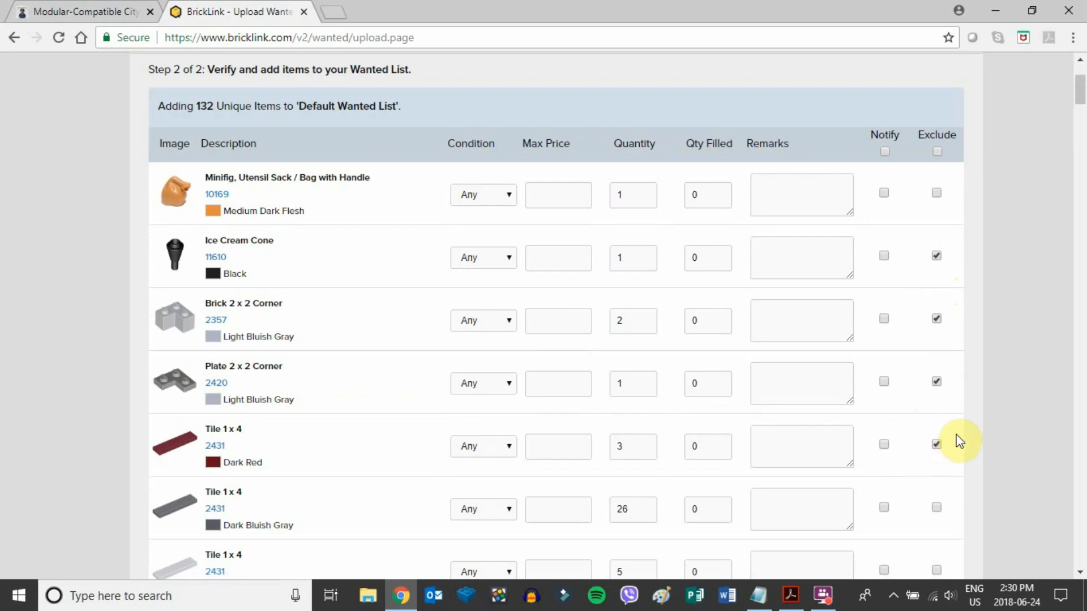
pyautogui.scroll(-3)
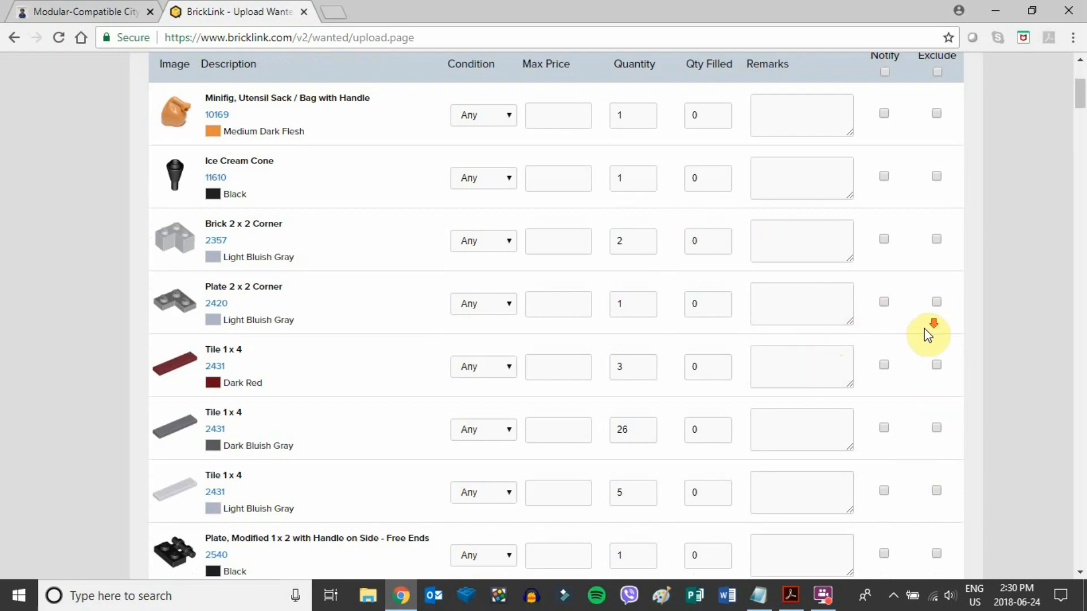
pyautogui.scroll(-3)
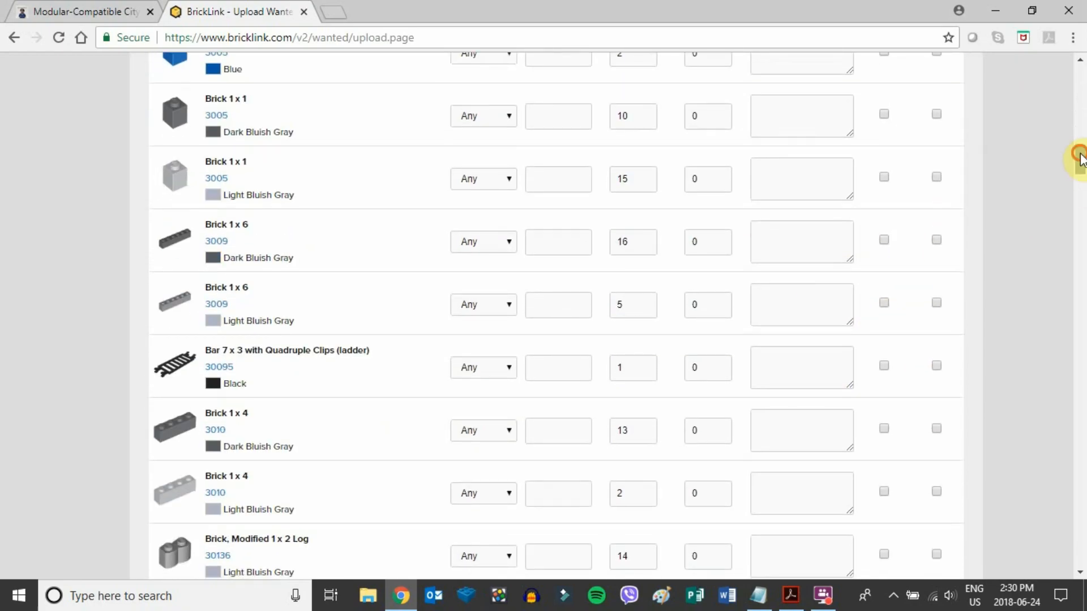
pyautogui.scroll(-3)
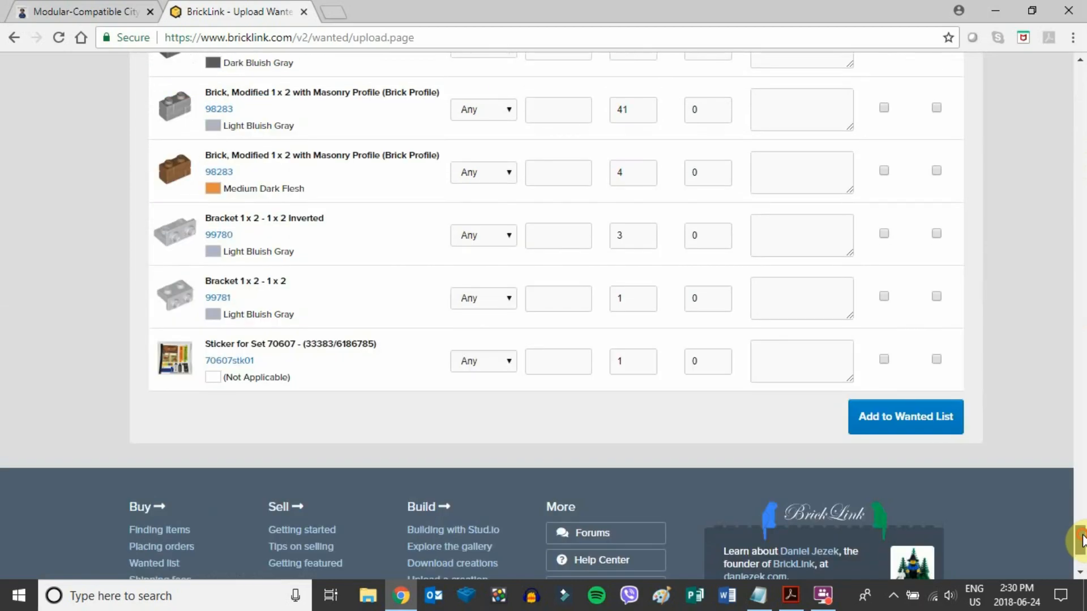
# Step: Add the 132 parts to the wanted list, then view and scroll the Default Wanted List
pyautogui.click(905, 417)
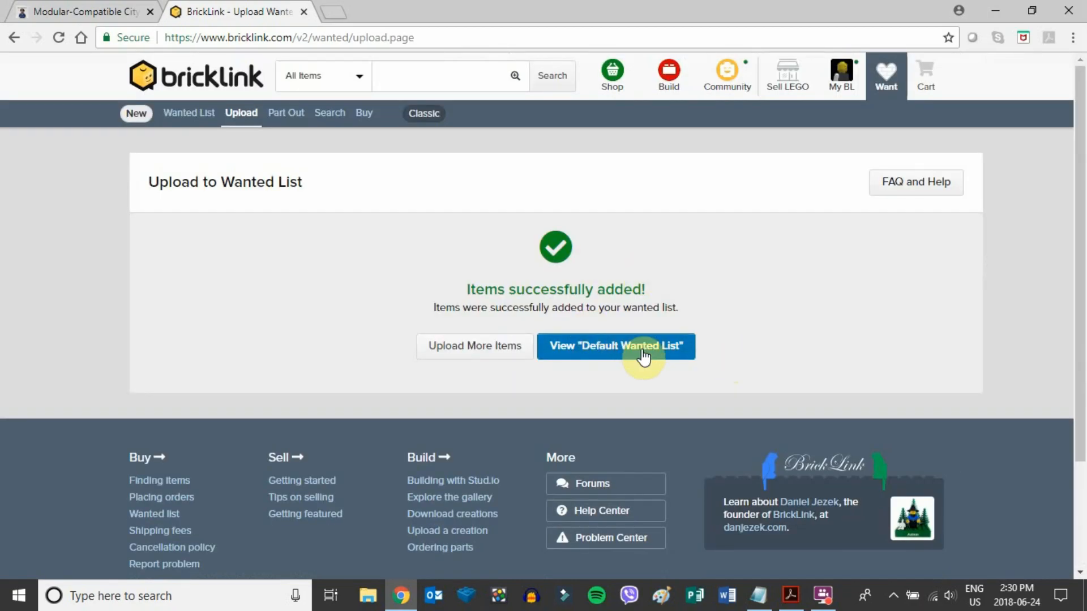
pyautogui.click(615, 346)
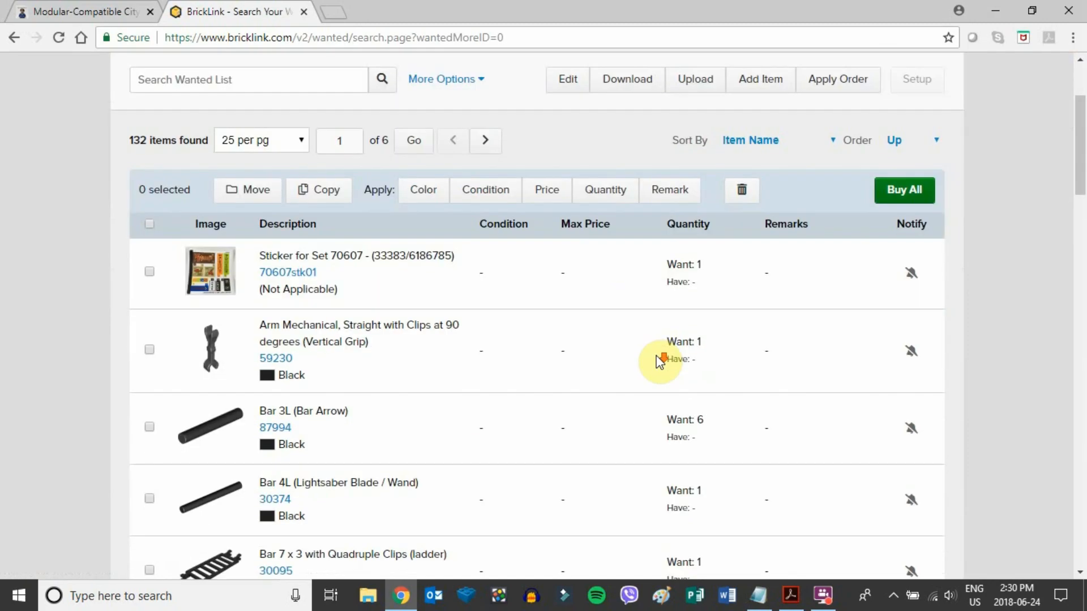
pyautogui.scroll(-3)
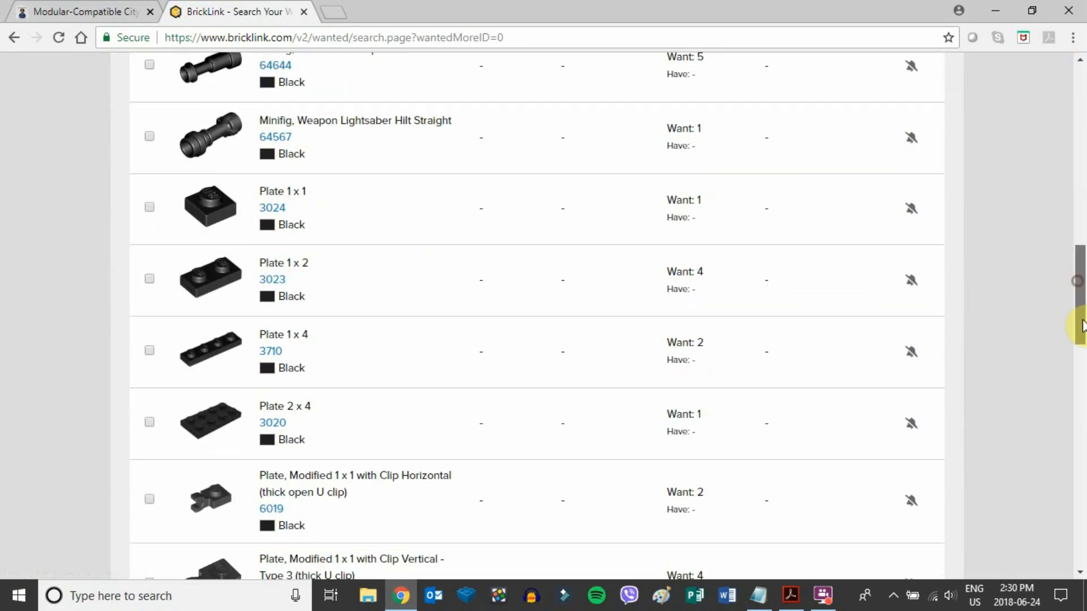
pyautogui.scroll(-3)
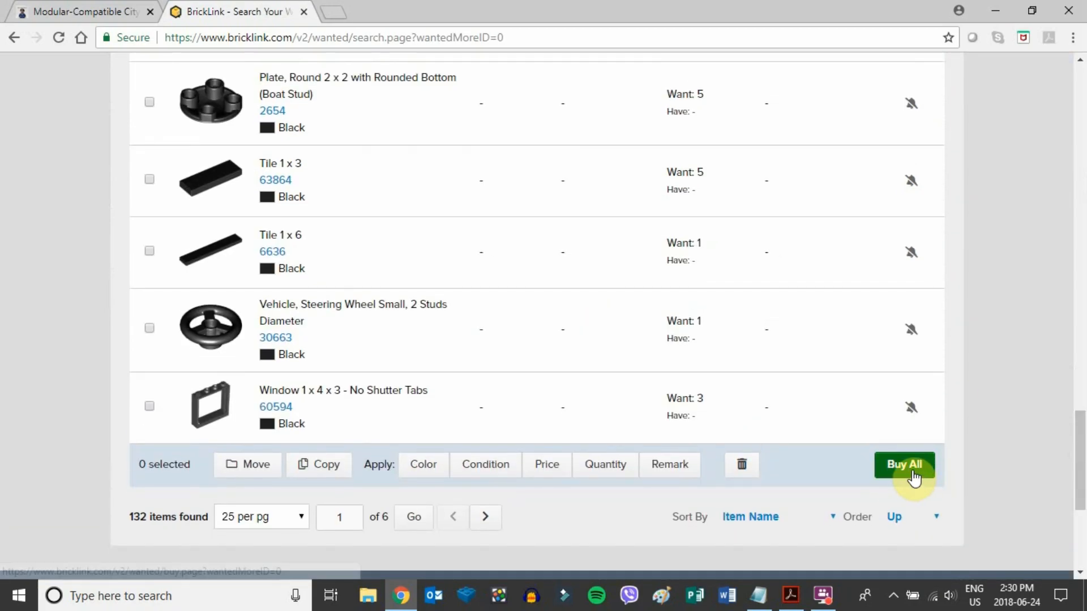
# Step: Buy all wanted parts and filter store location to Canada, showing 259 stores
pyautogui.click(904, 464)
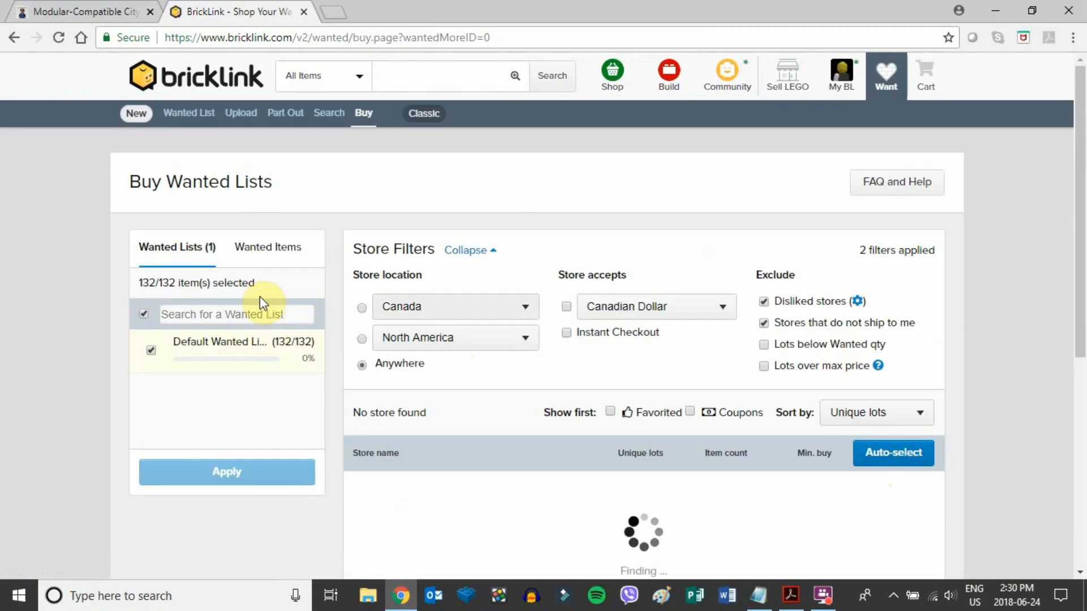
pyautogui.scroll(-3)
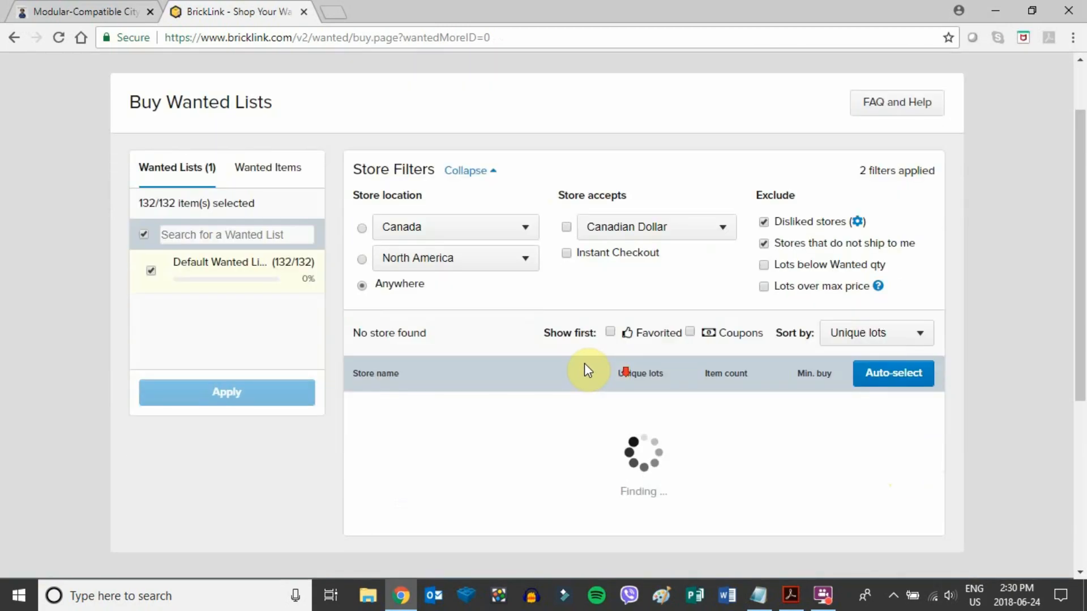
pyautogui.moveTo(604, 331)
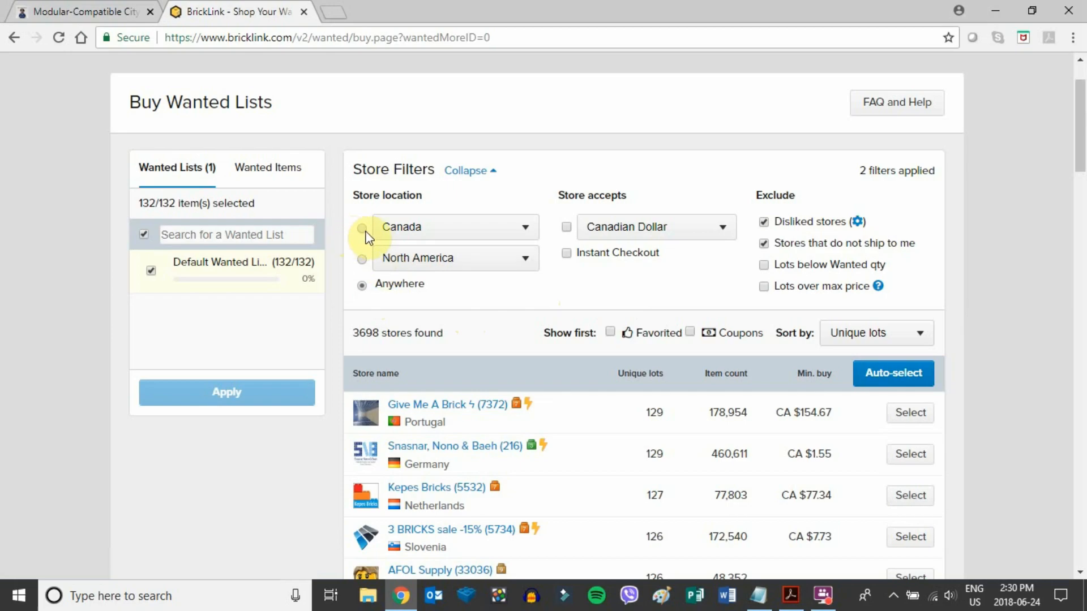
pyautogui.click(361, 227)
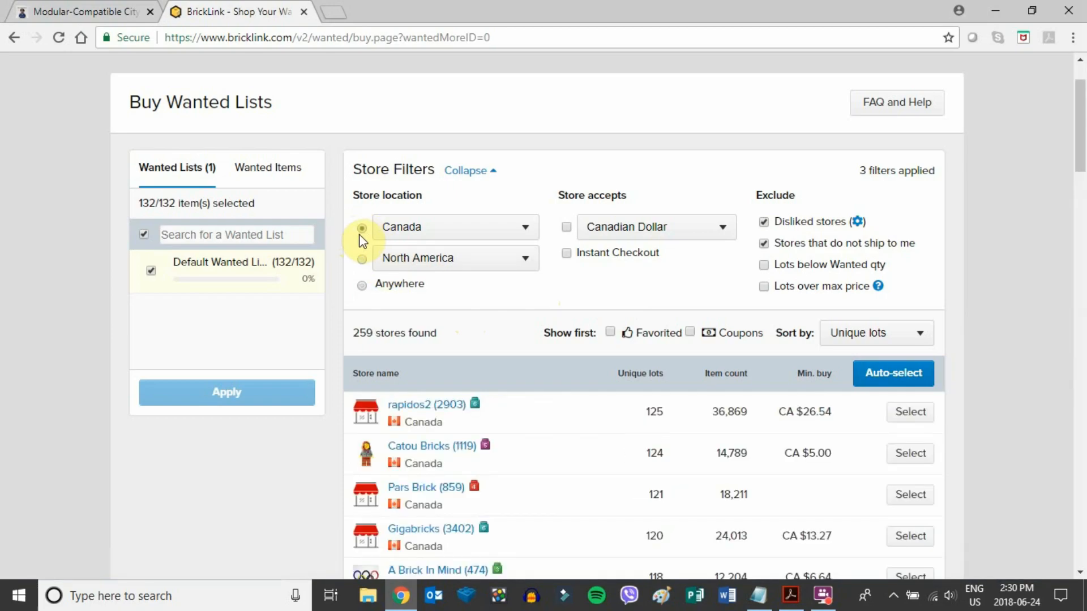
pyautogui.click(362, 226)
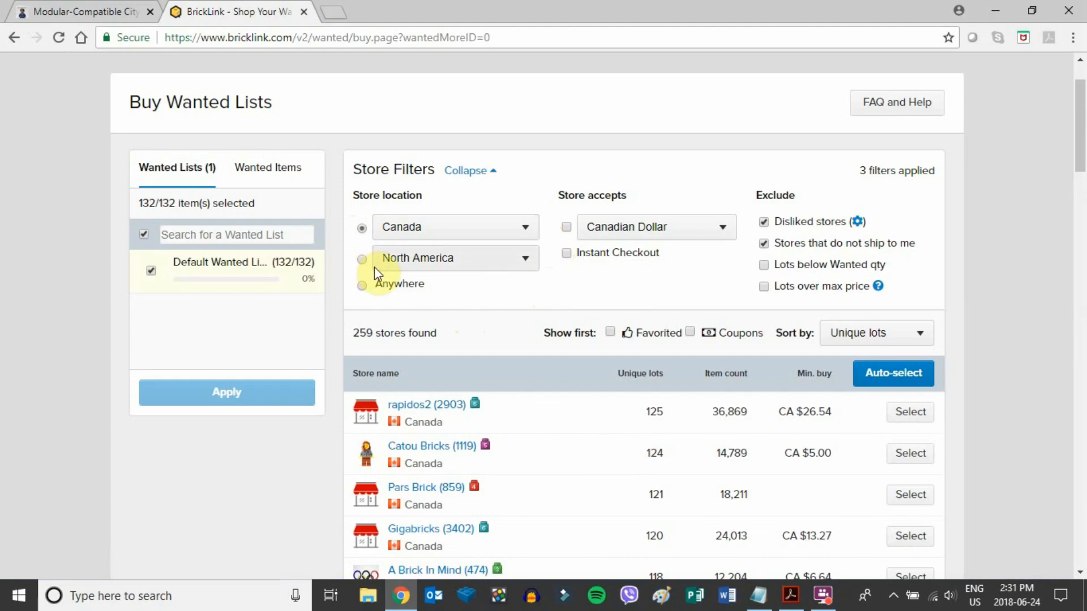
pyautogui.moveTo(364, 285)
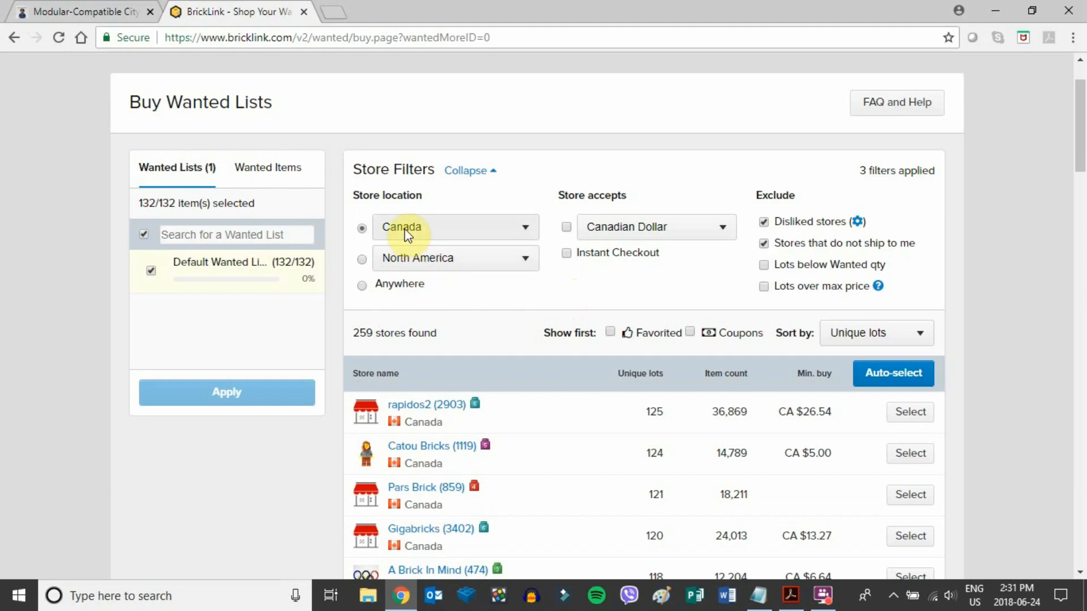
pyautogui.moveTo(435, 278)
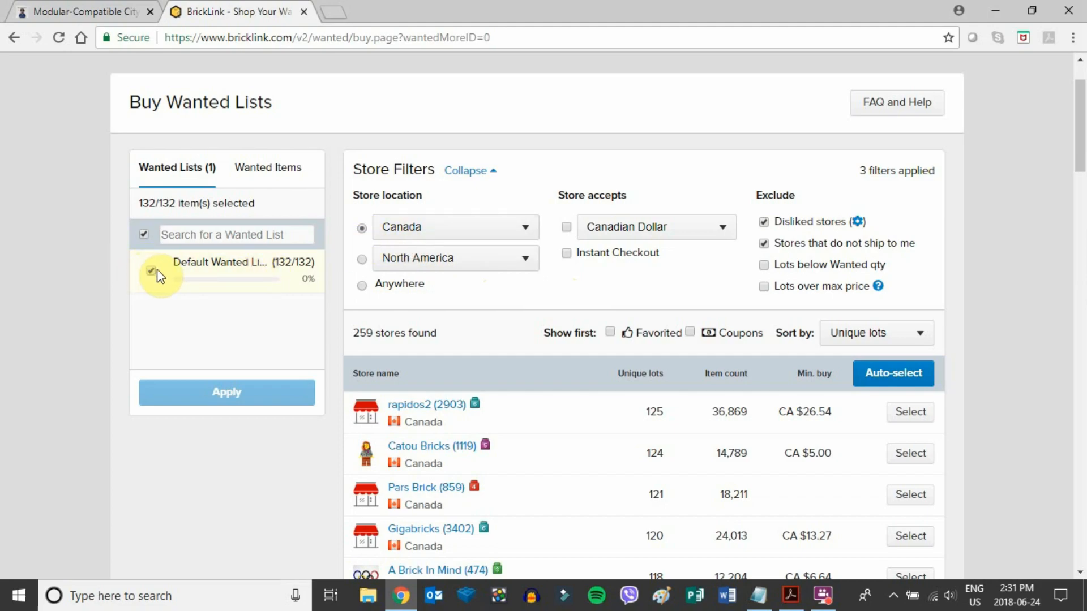
pyautogui.moveTo(619, 313)
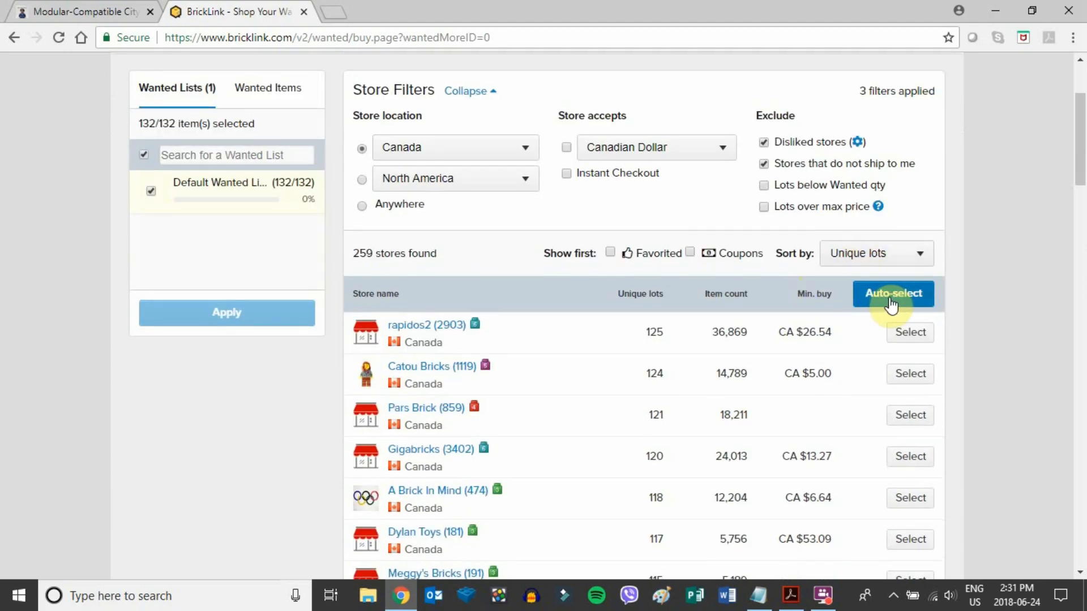
pyautogui.scroll(-3)
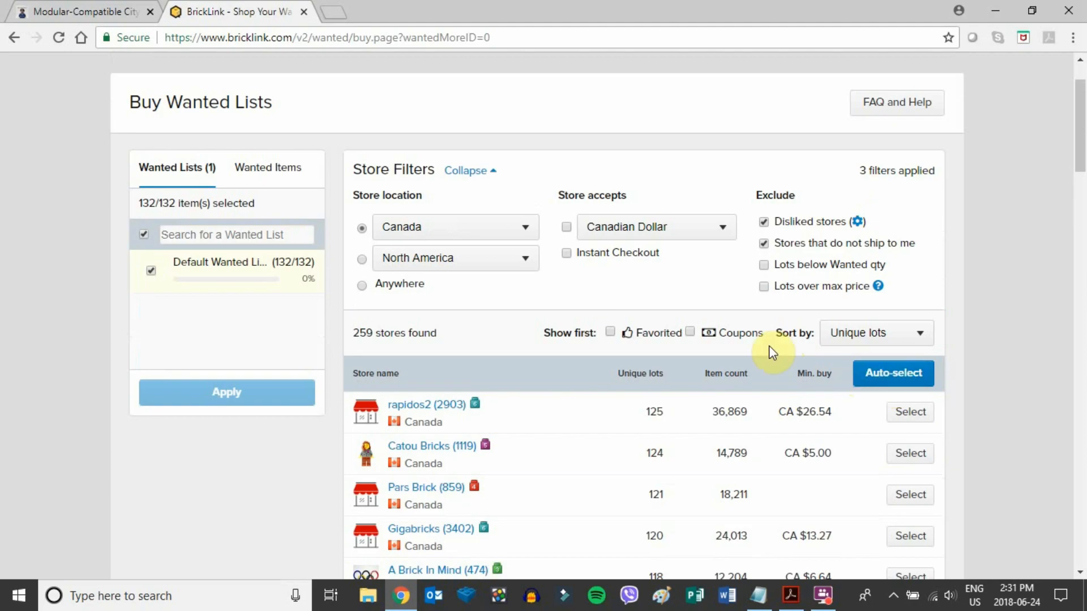
# Step: Auto-select stores, then review Bricktecnicmaniak's parts and the CA $107.60 subtotal
pyautogui.click(893, 373)
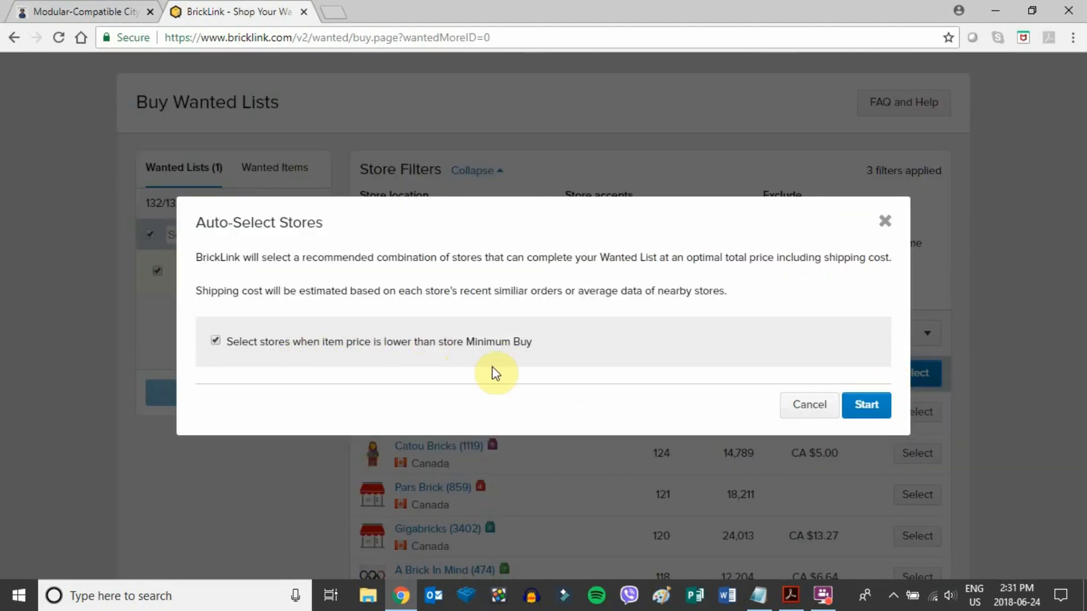
pyautogui.click(866, 404)
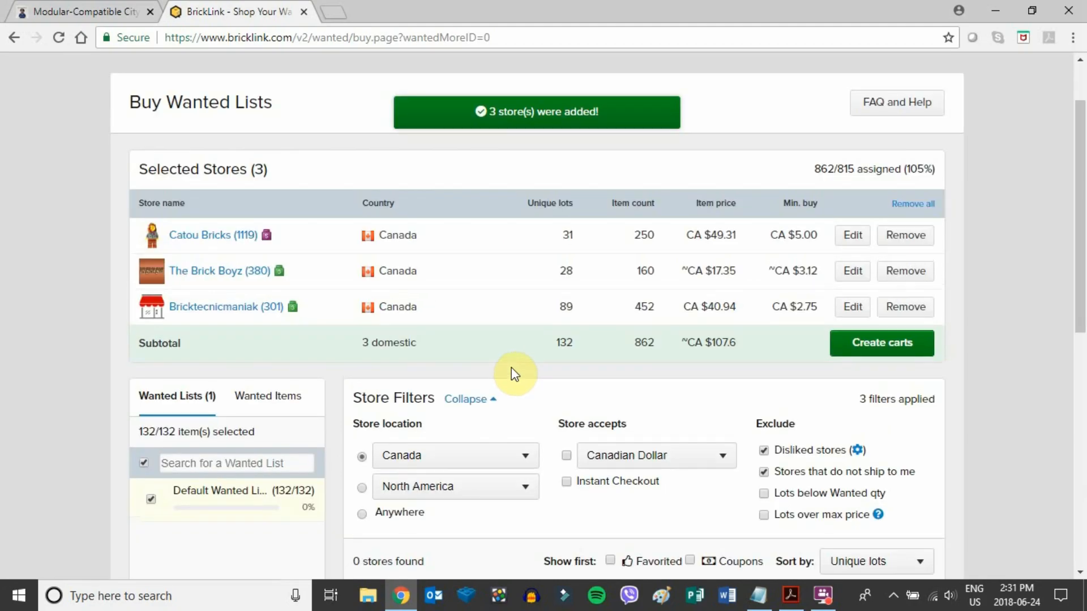
pyautogui.scroll(-3)
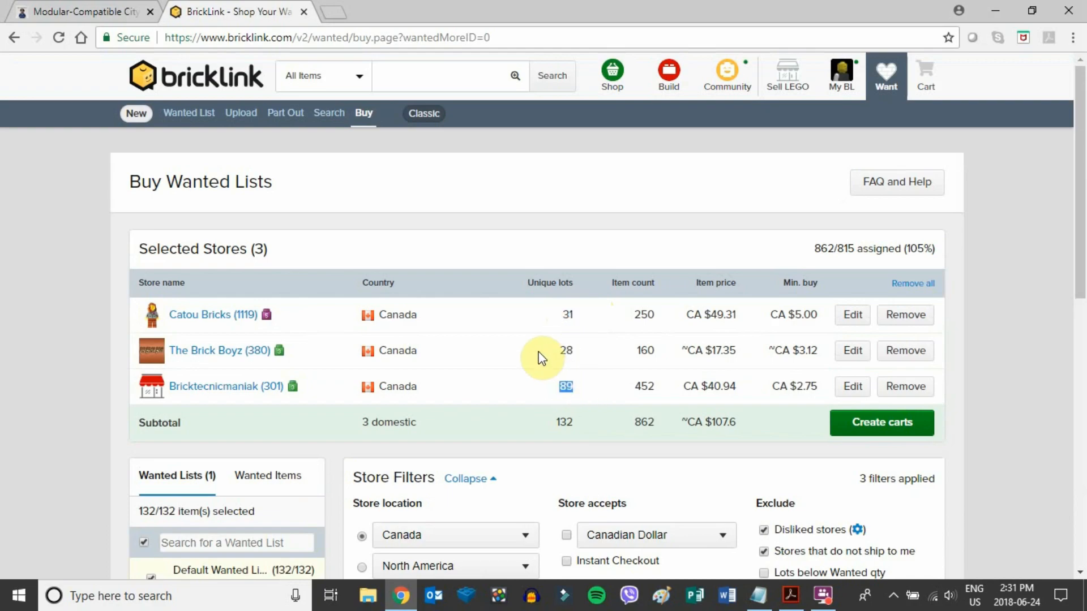
pyautogui.moveTo(594, 327)
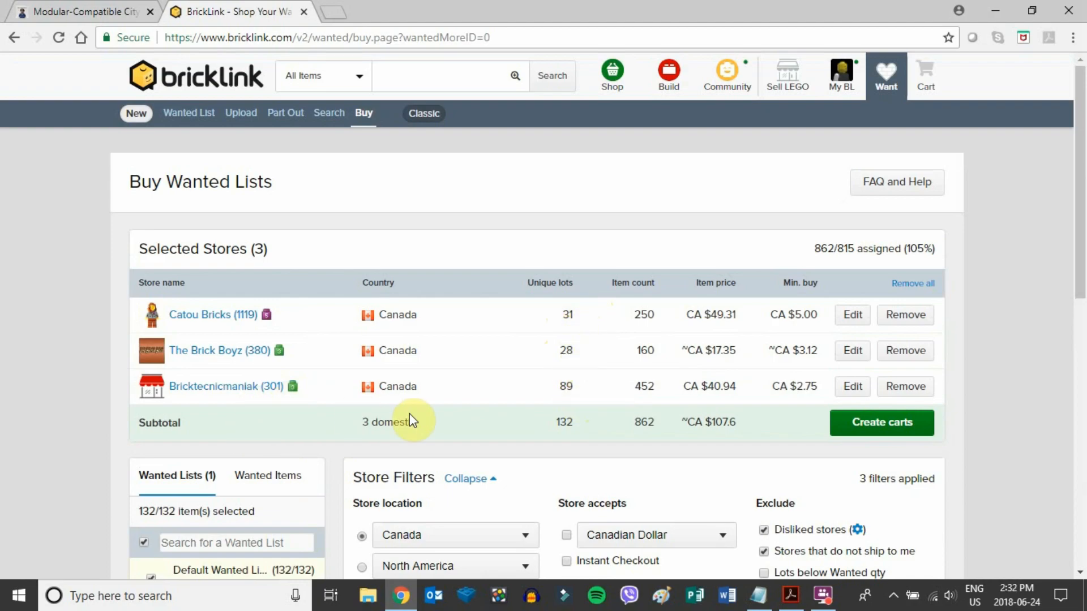
pyautogui.click(852, 386)
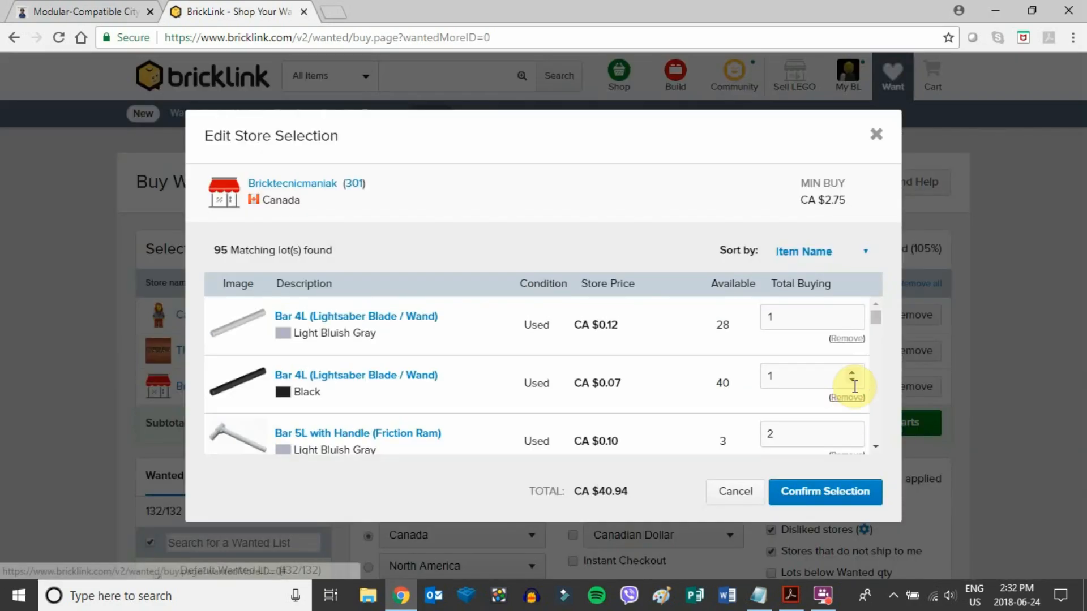
pyautogui.scroll(-3)
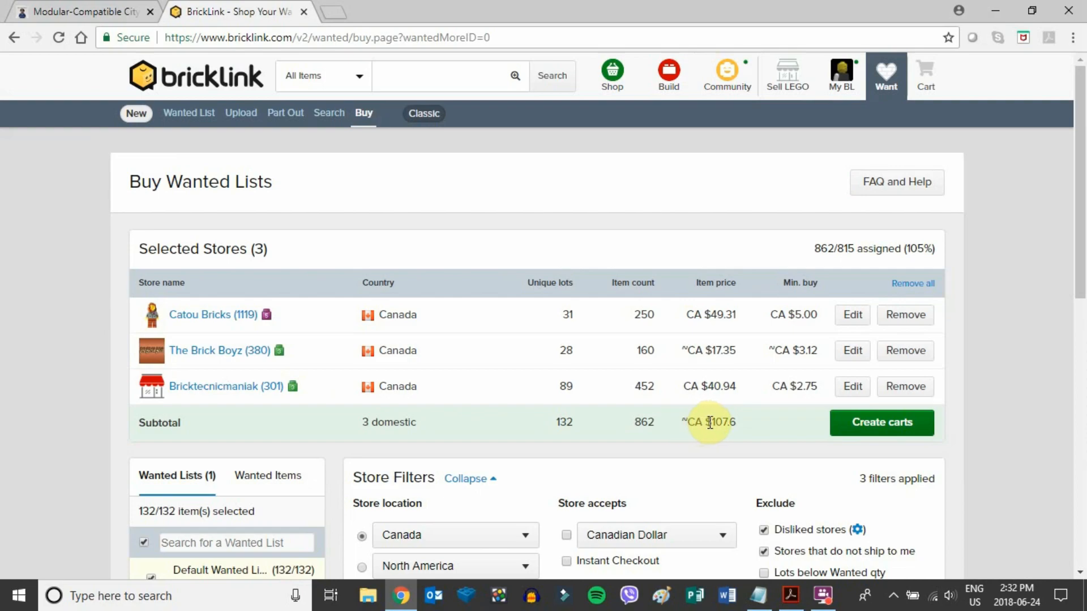
pyautogui.doubleClick(723, 422)
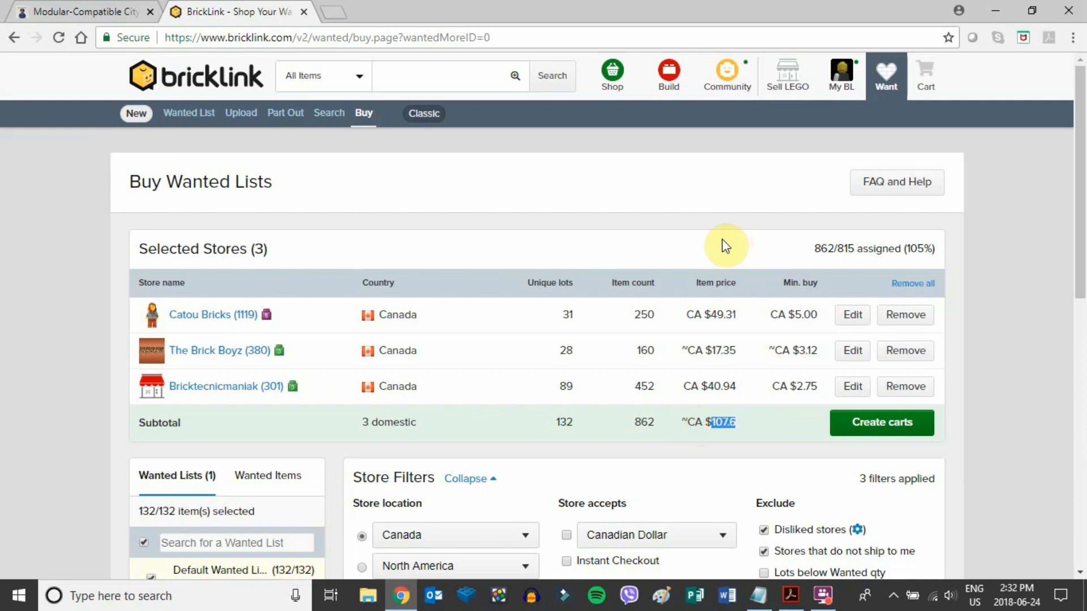
# Step: Create carts for Catou Bricks, The Brick Boyz and Bricktecnicmaniak
pyautogui.click(882, 423)
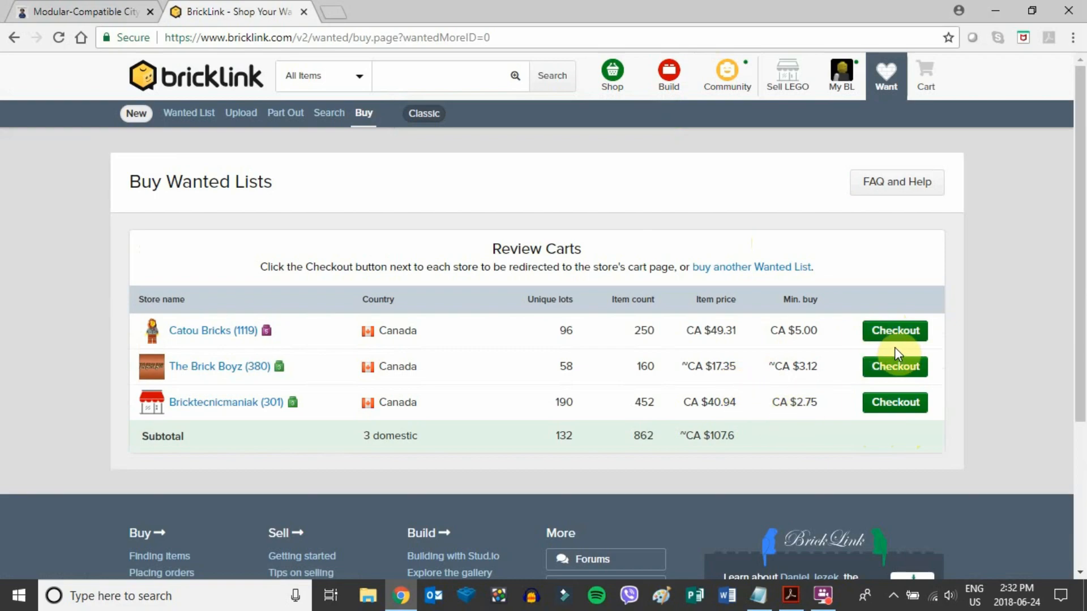
pyautogui.moveTo(877, 117)
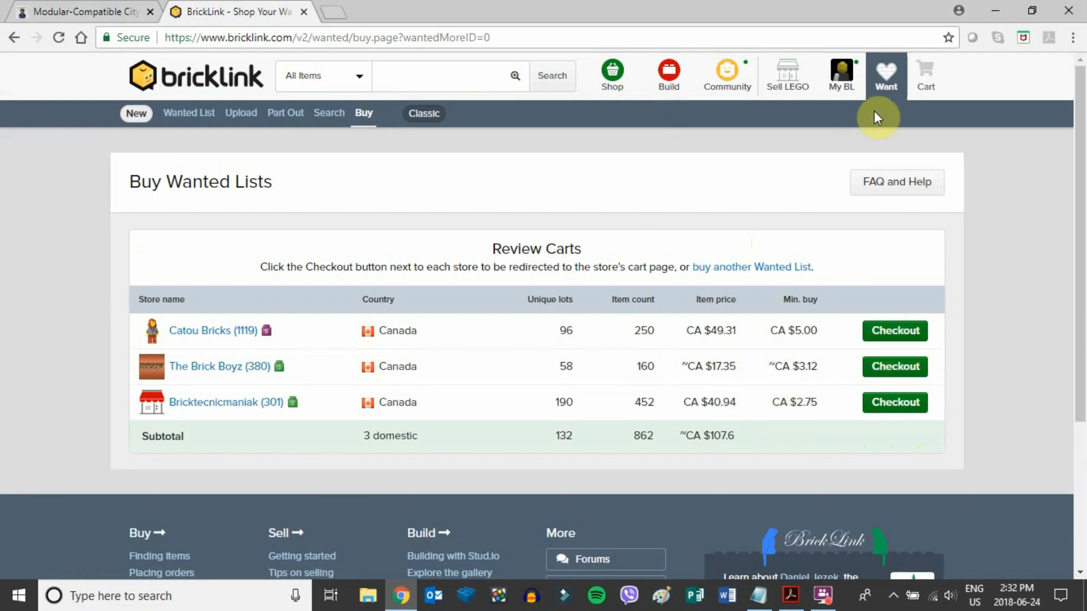
pyautogui.click(841, 75)
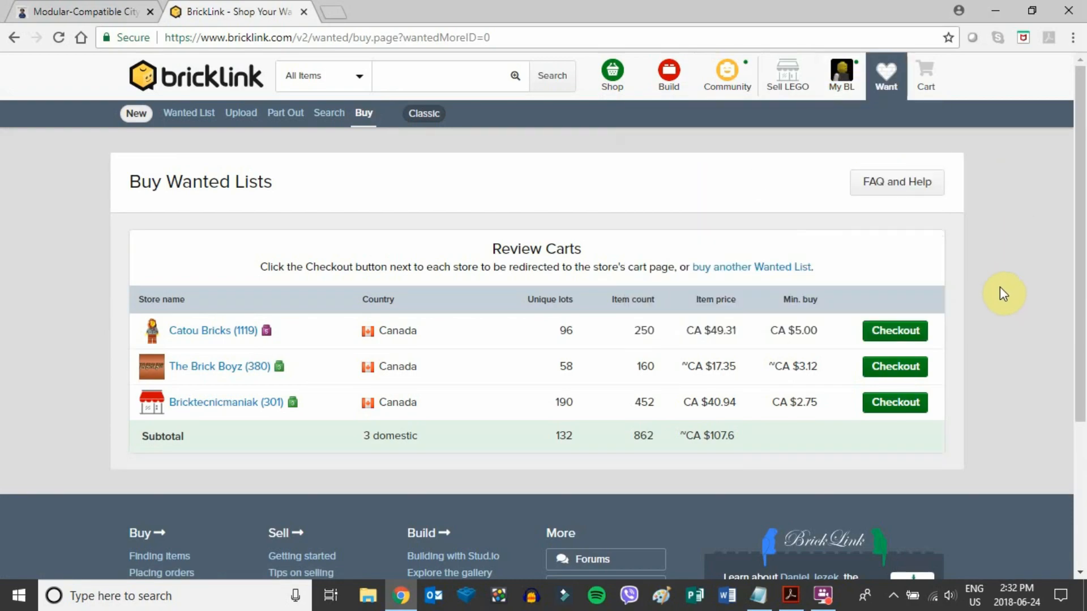
pyautogui.moveTo(904, 259)
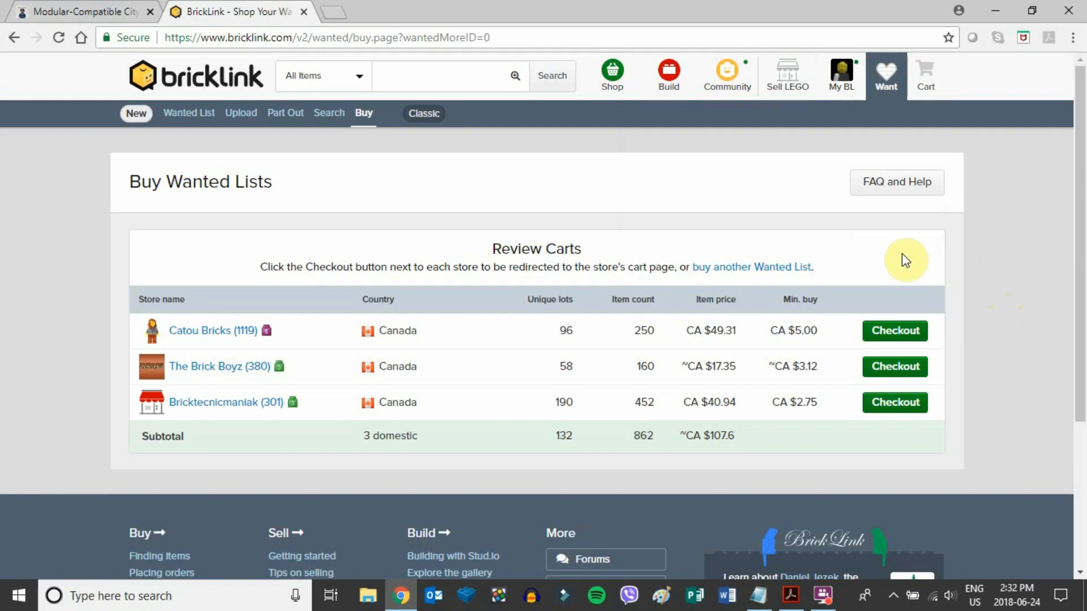
pyautogui.moveTo(859, 266)
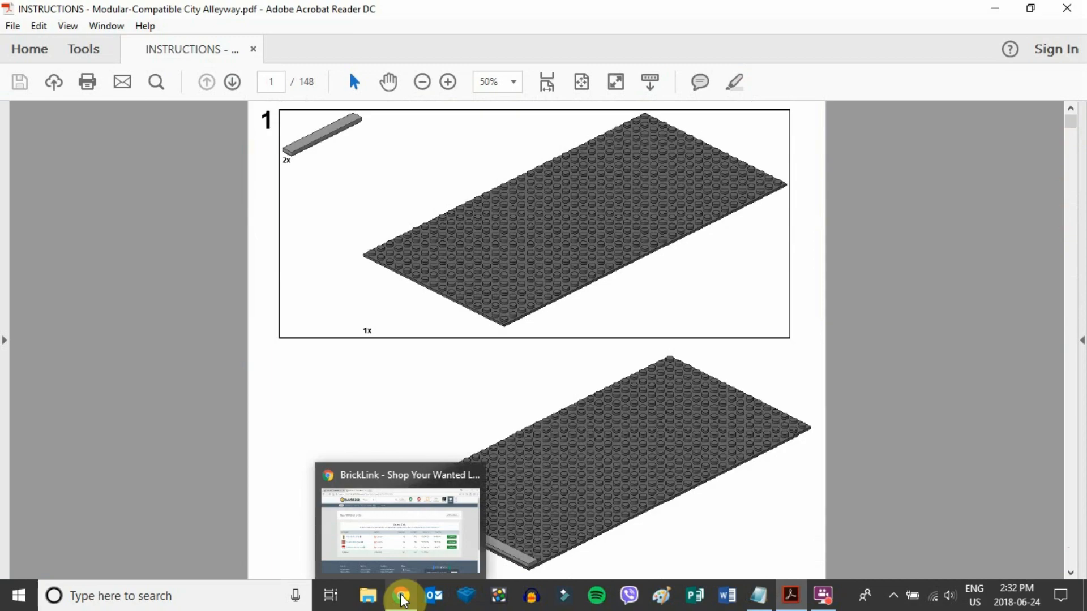
# Step: Return to Chrome's Modular-Compatible City Alleyway Bricks to Go tab
pyautogui.click(400, 596)
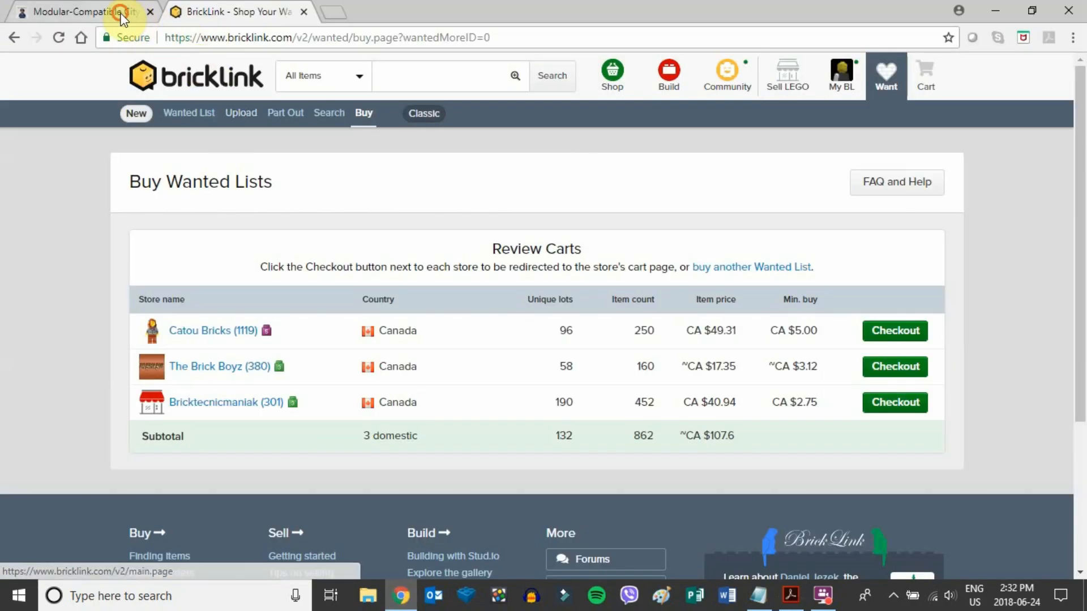
pyautogui.click(76, 11)
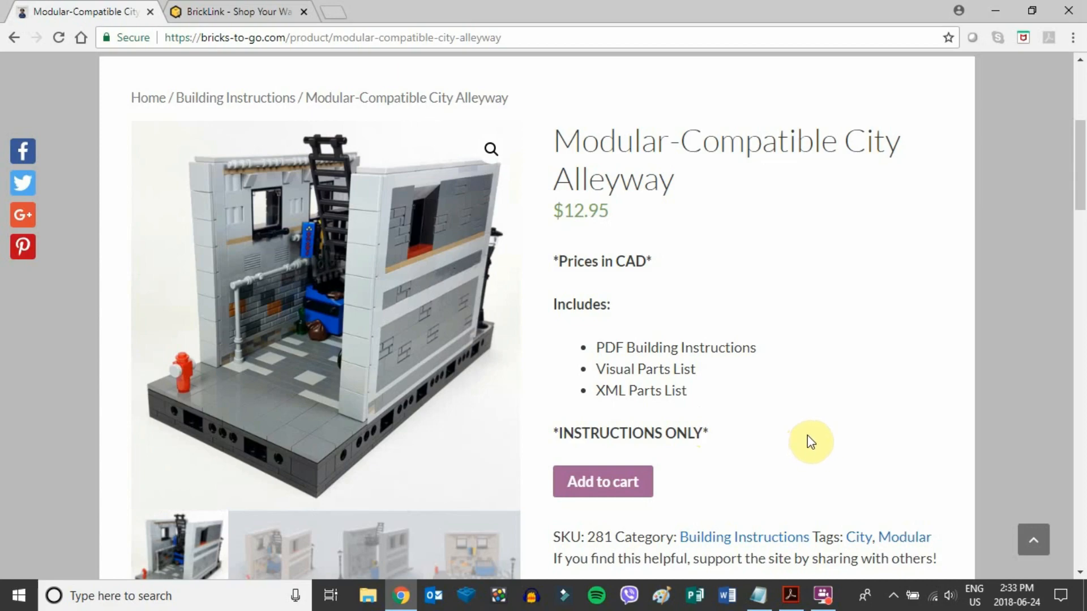
pyautogui.moveTo(766, 428)
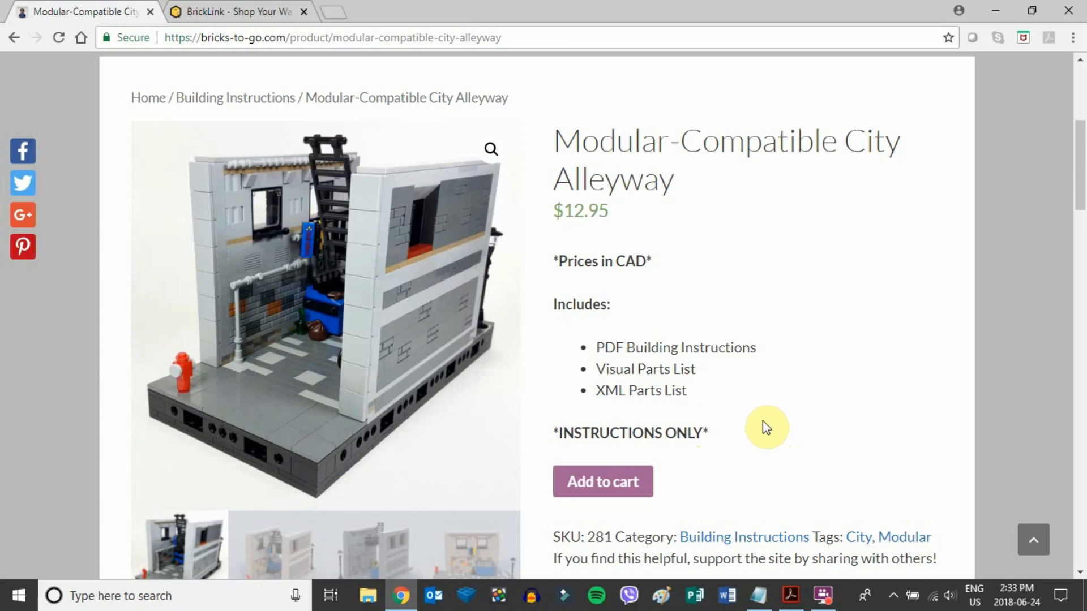
pyautogui.moveTo(762, 419)
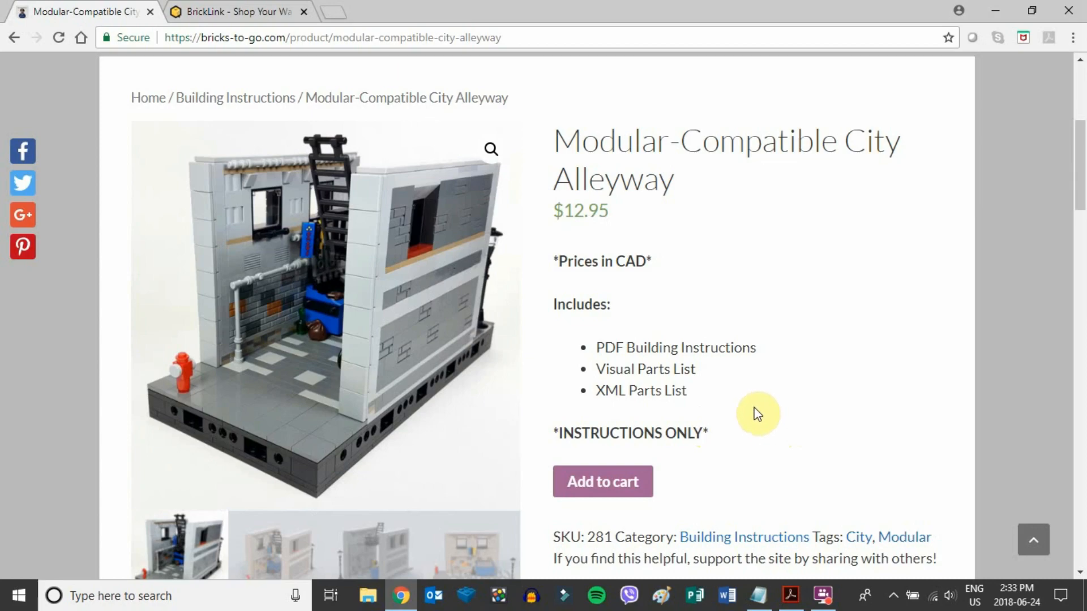
pyautogui.moveTo(766, 410)
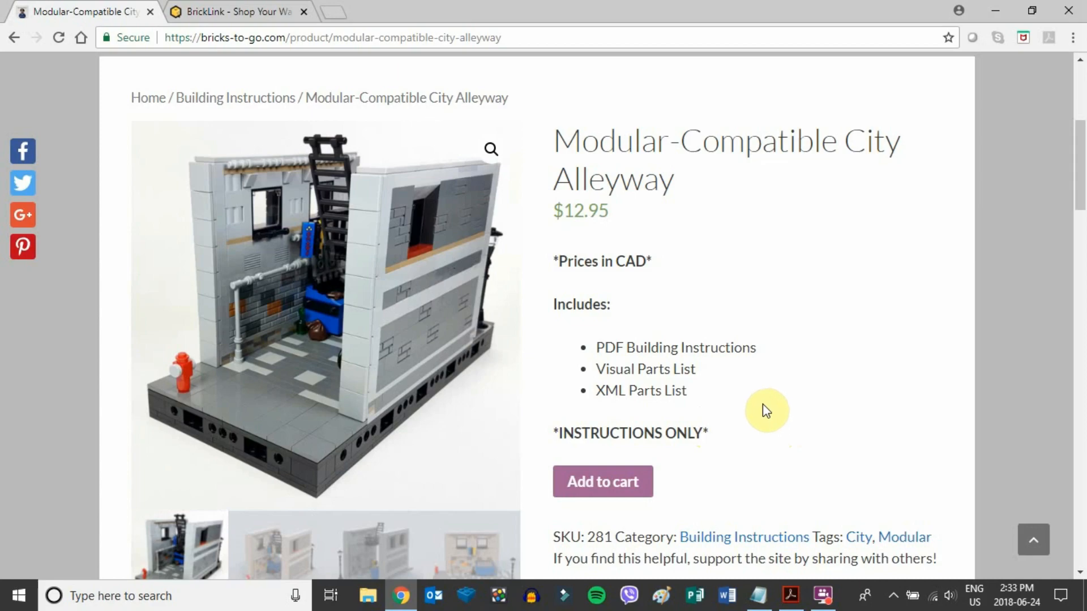